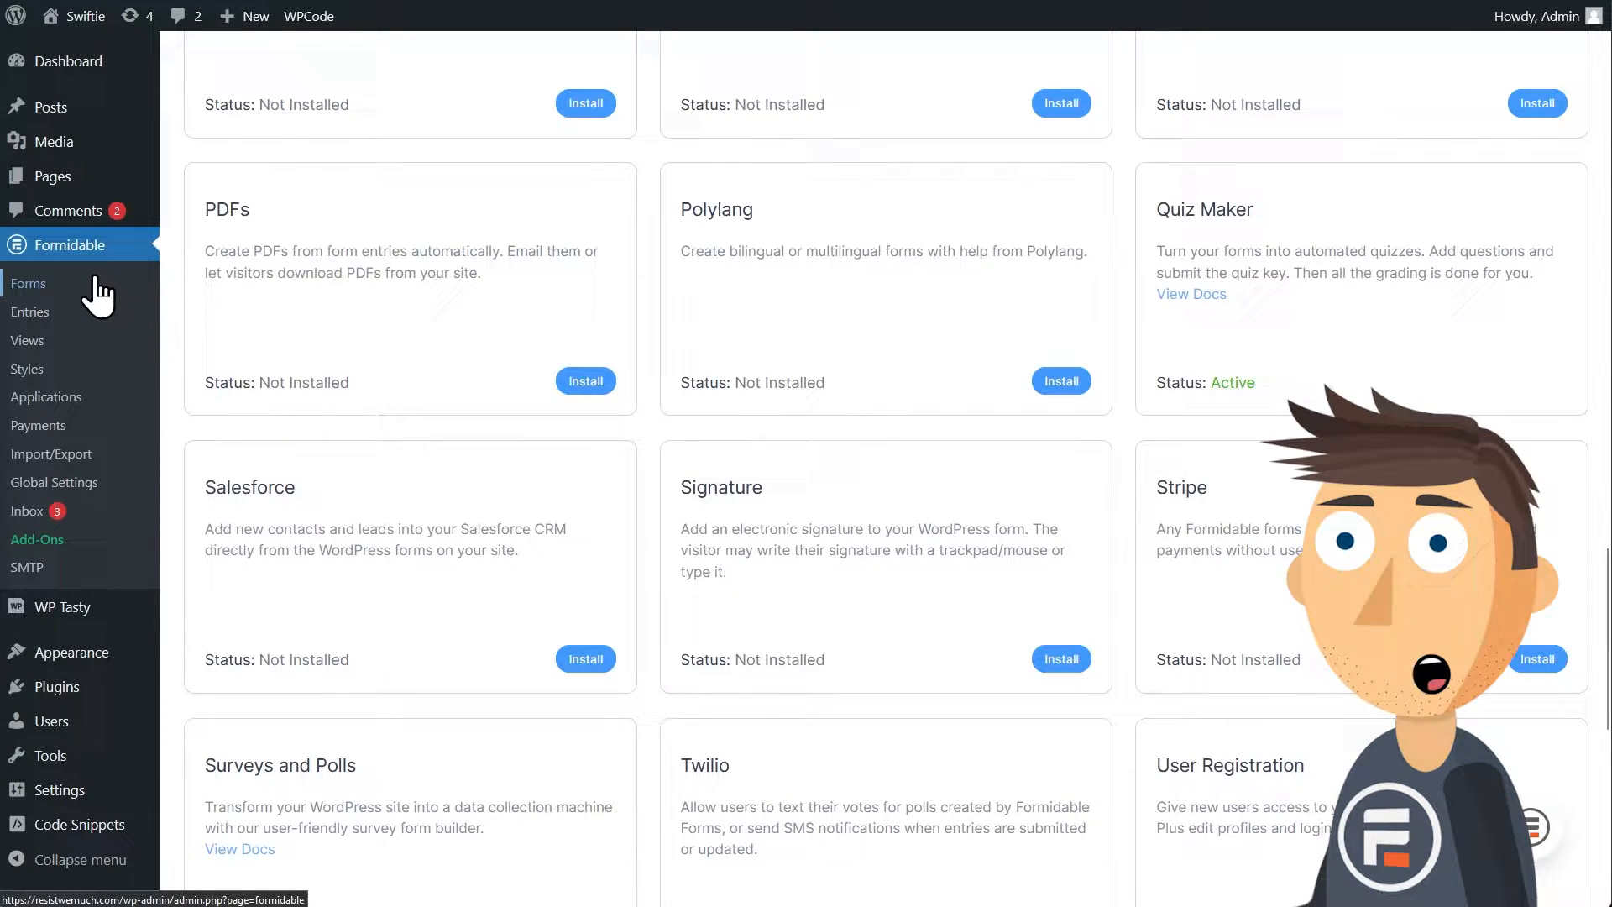
Load the 'Are You a True Swiftie Quiz' in the form builder and view its first question's Field Options
left_click(27, 282)
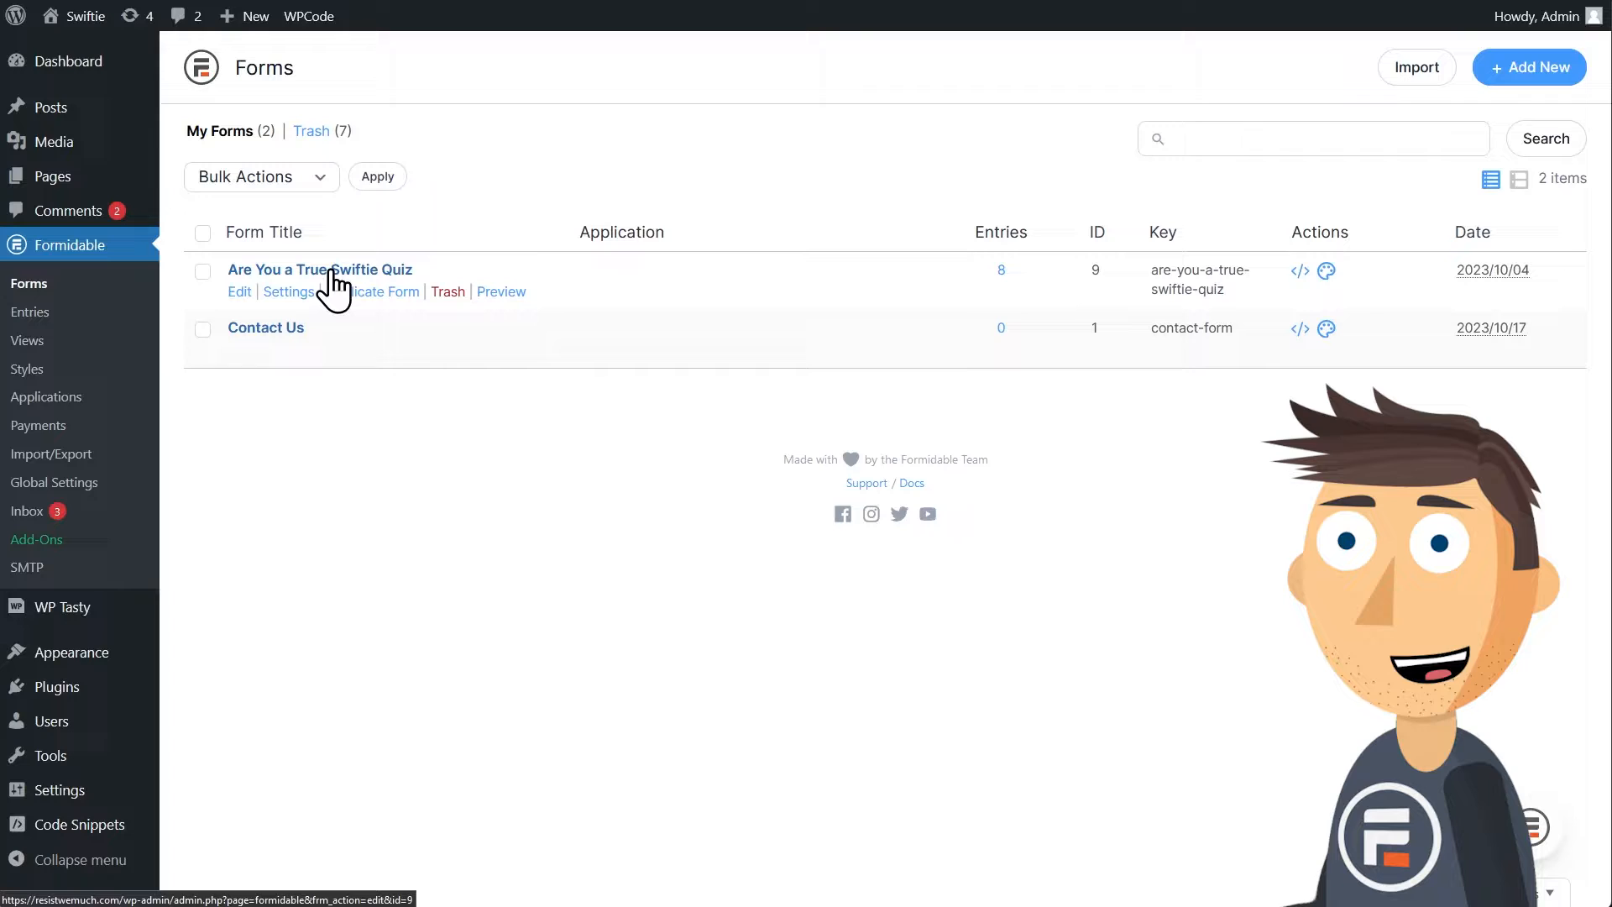
left_click(319, 269)
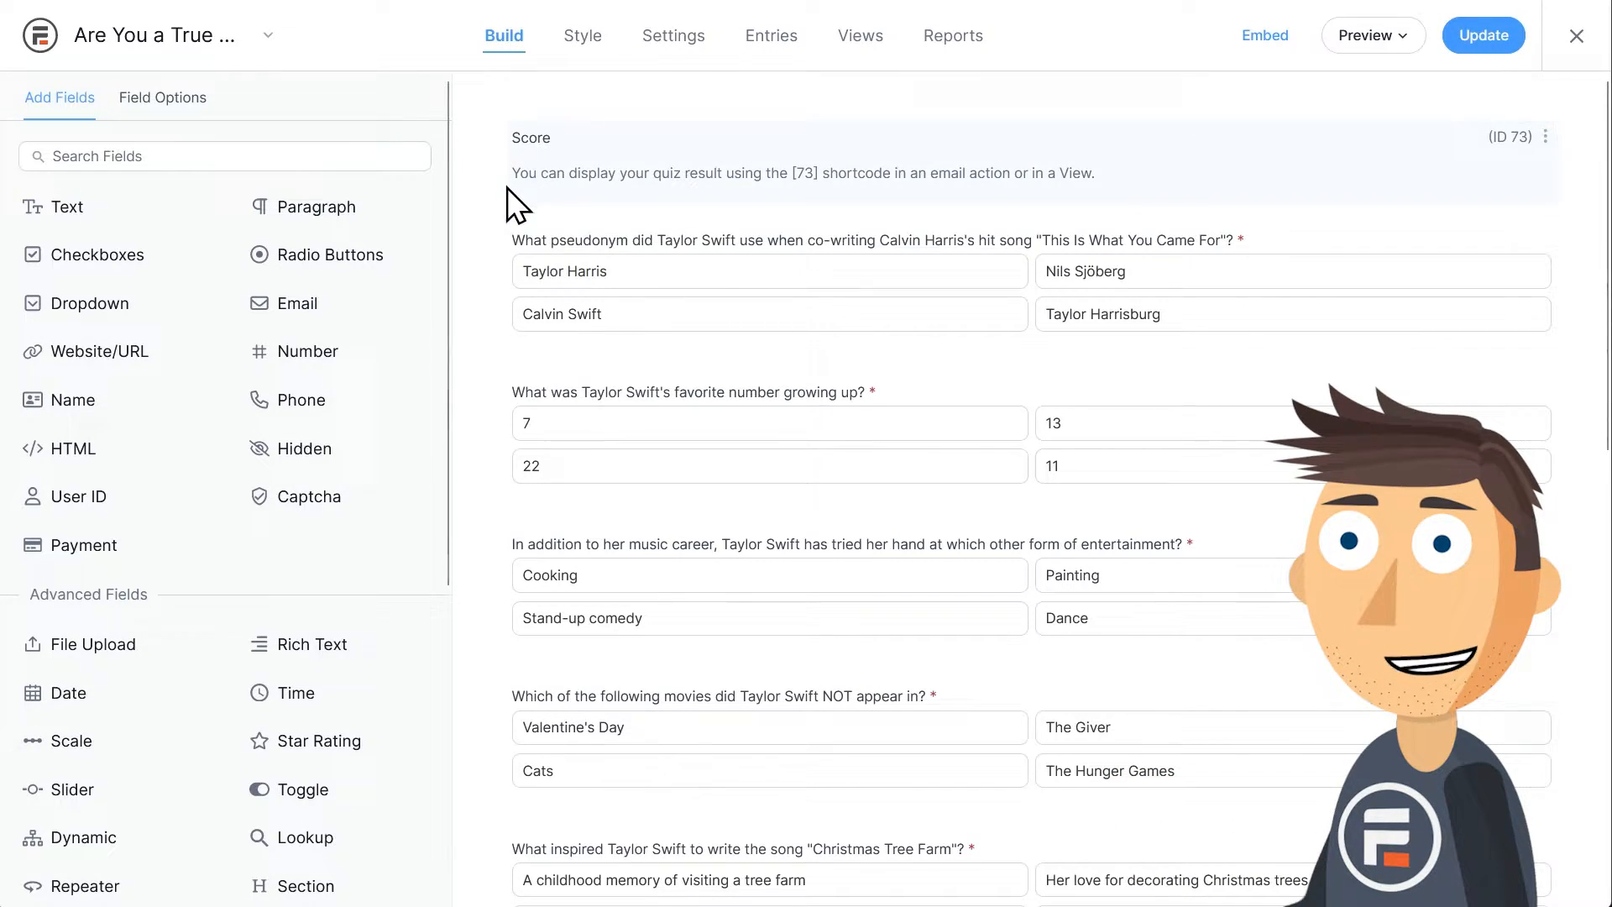
left_click(769, 272)
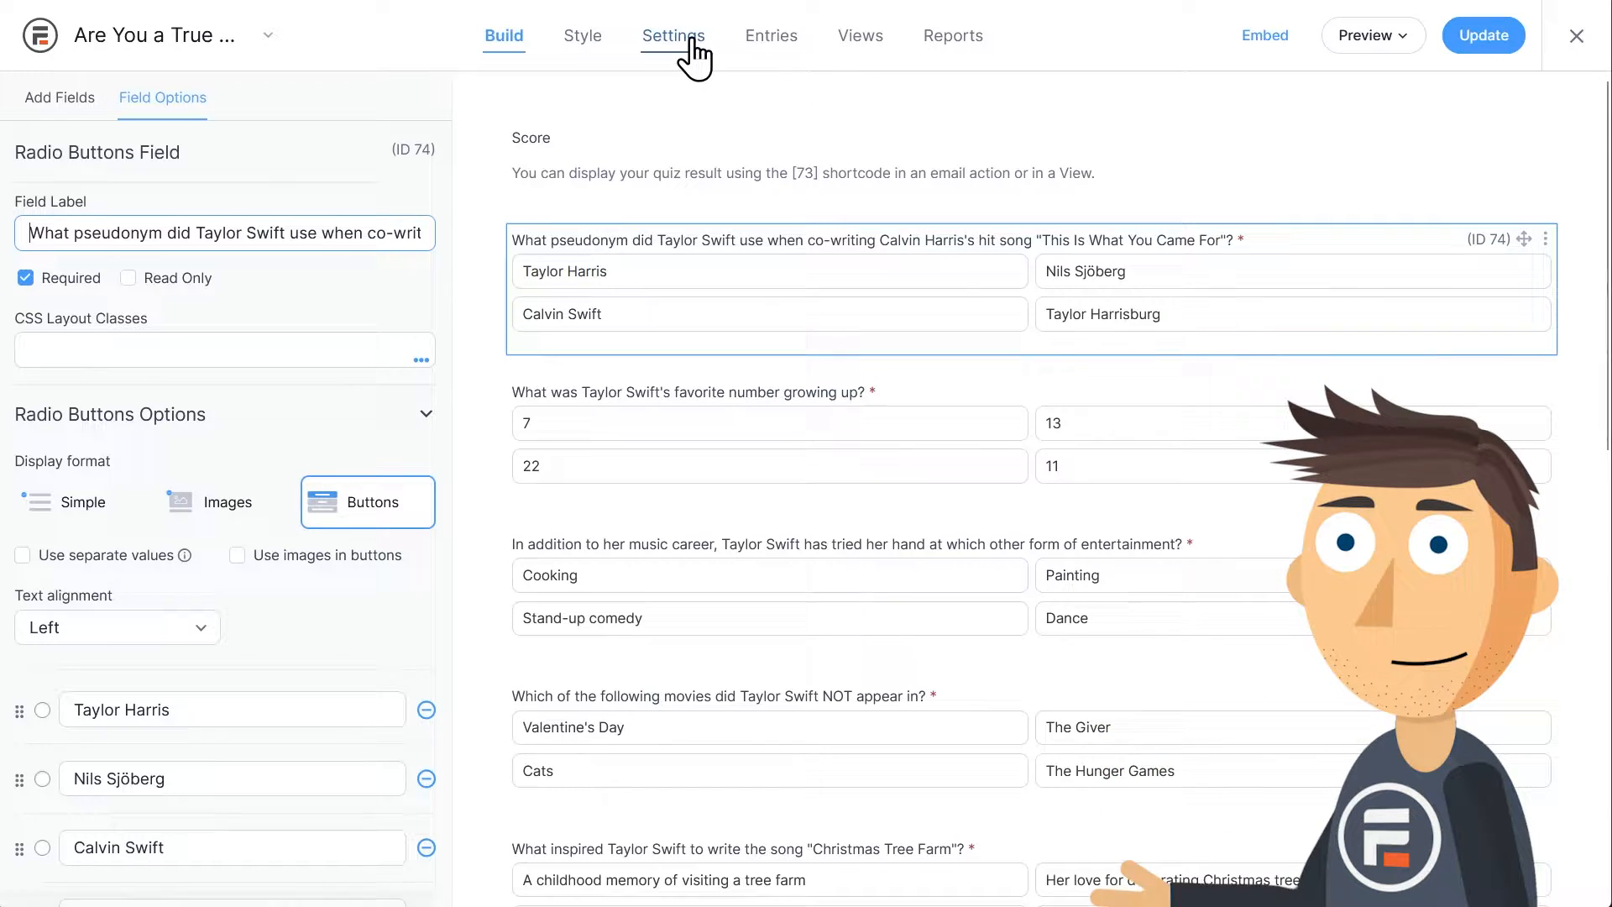
Show the form's Actions & Notifications settings, scrolled to the expanded Scored Quiz action
left_click(672, 37)
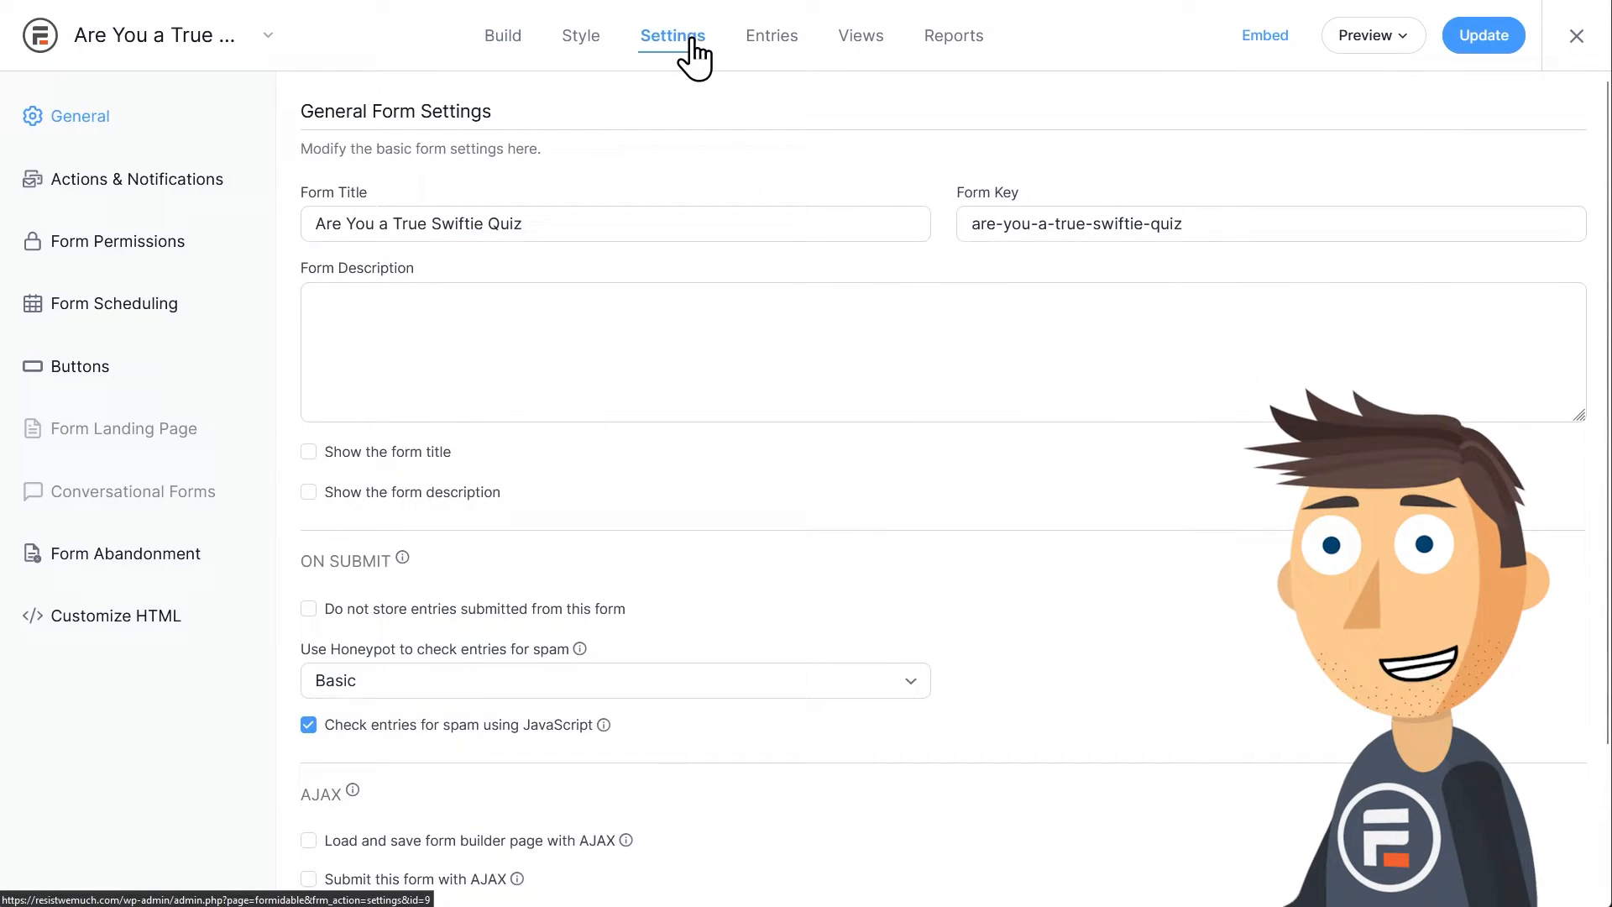
left_click(136, 177)
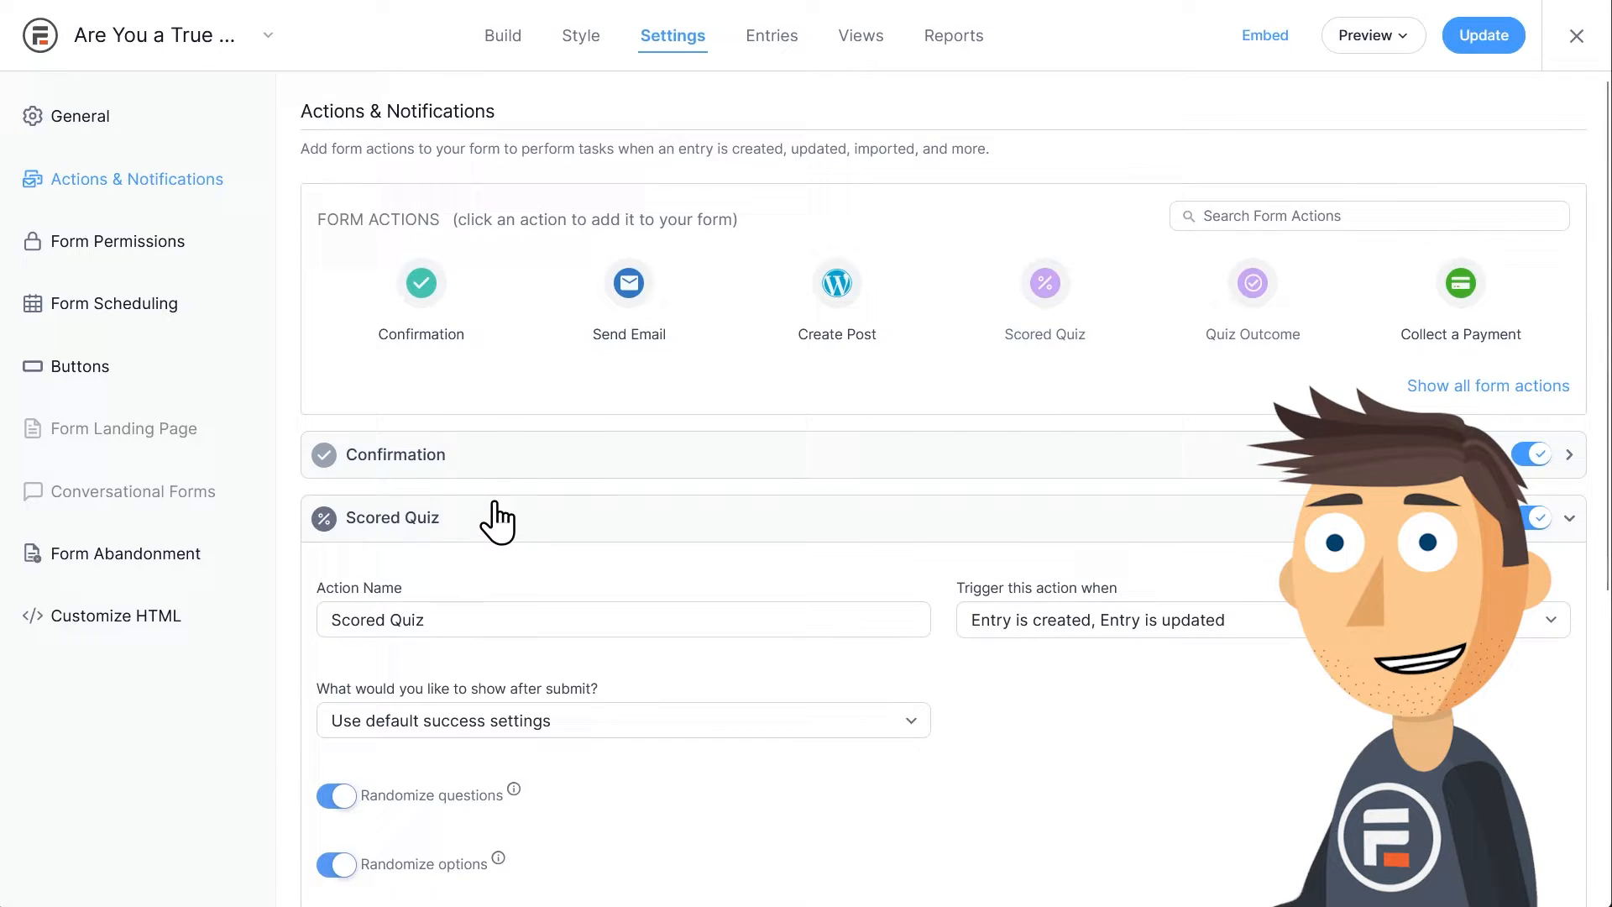
scroll("down", 3)
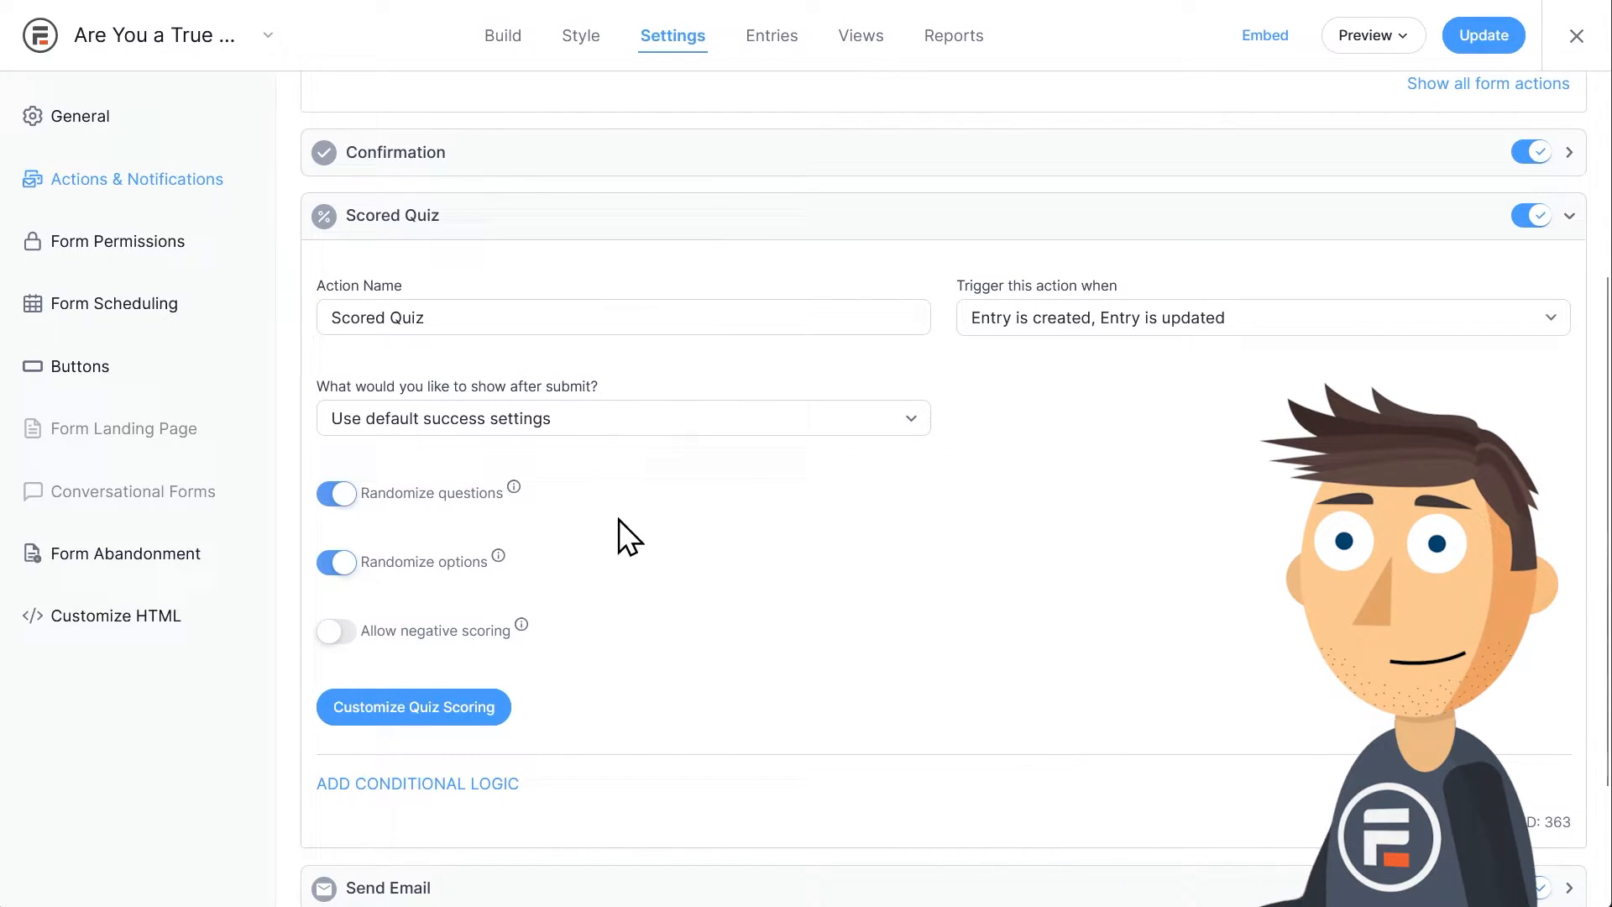
mouse_move(604, 568)
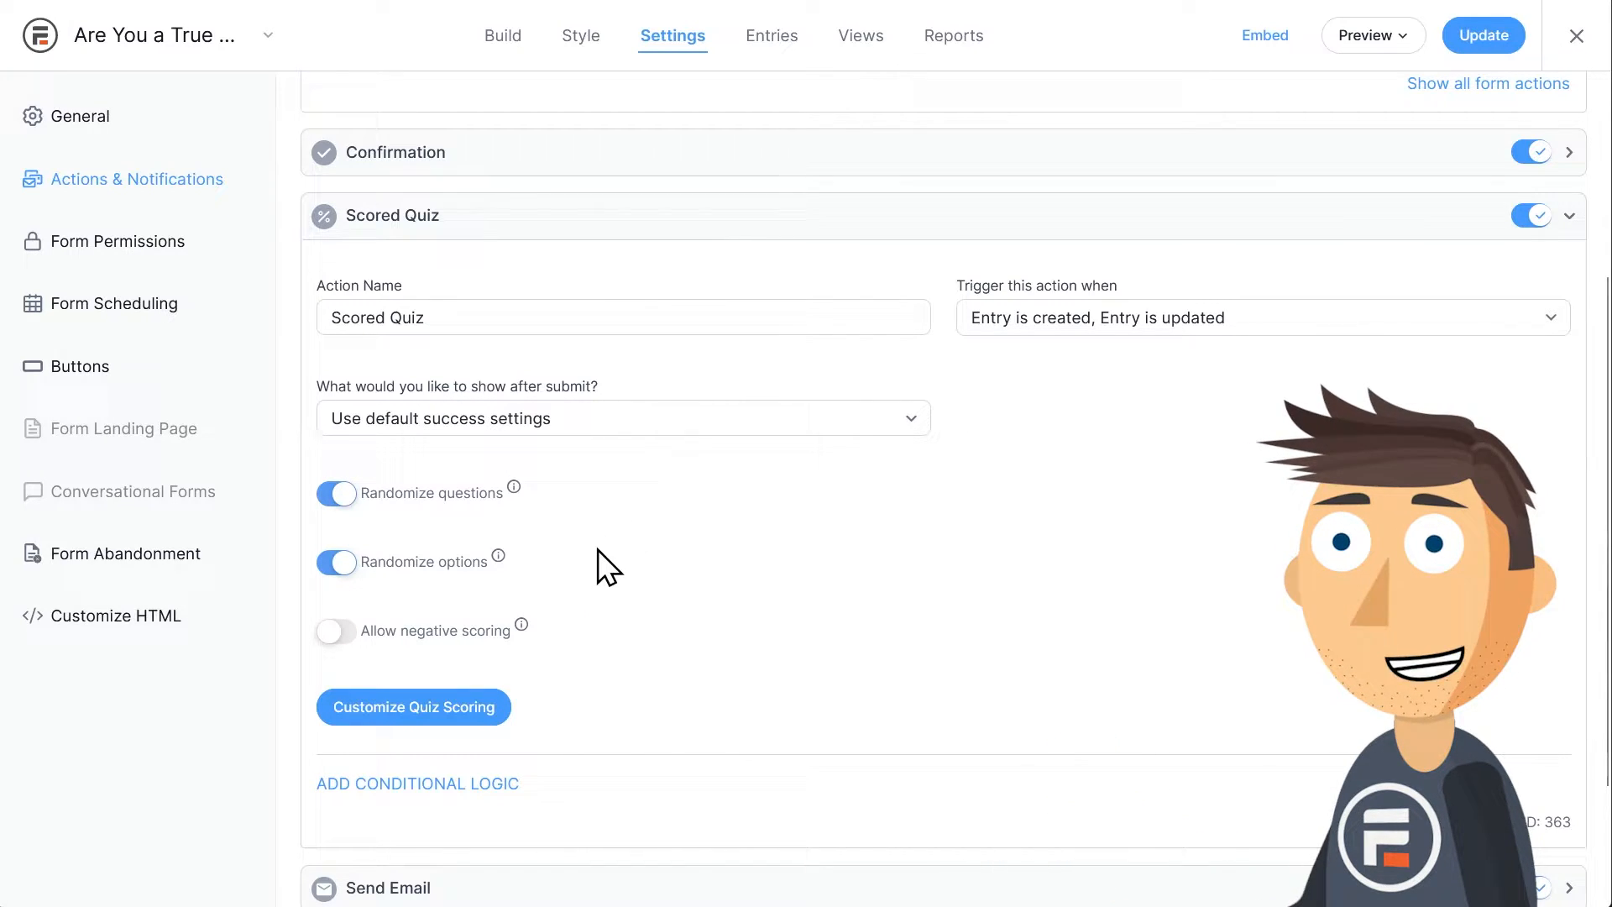
scroll("down", 3)
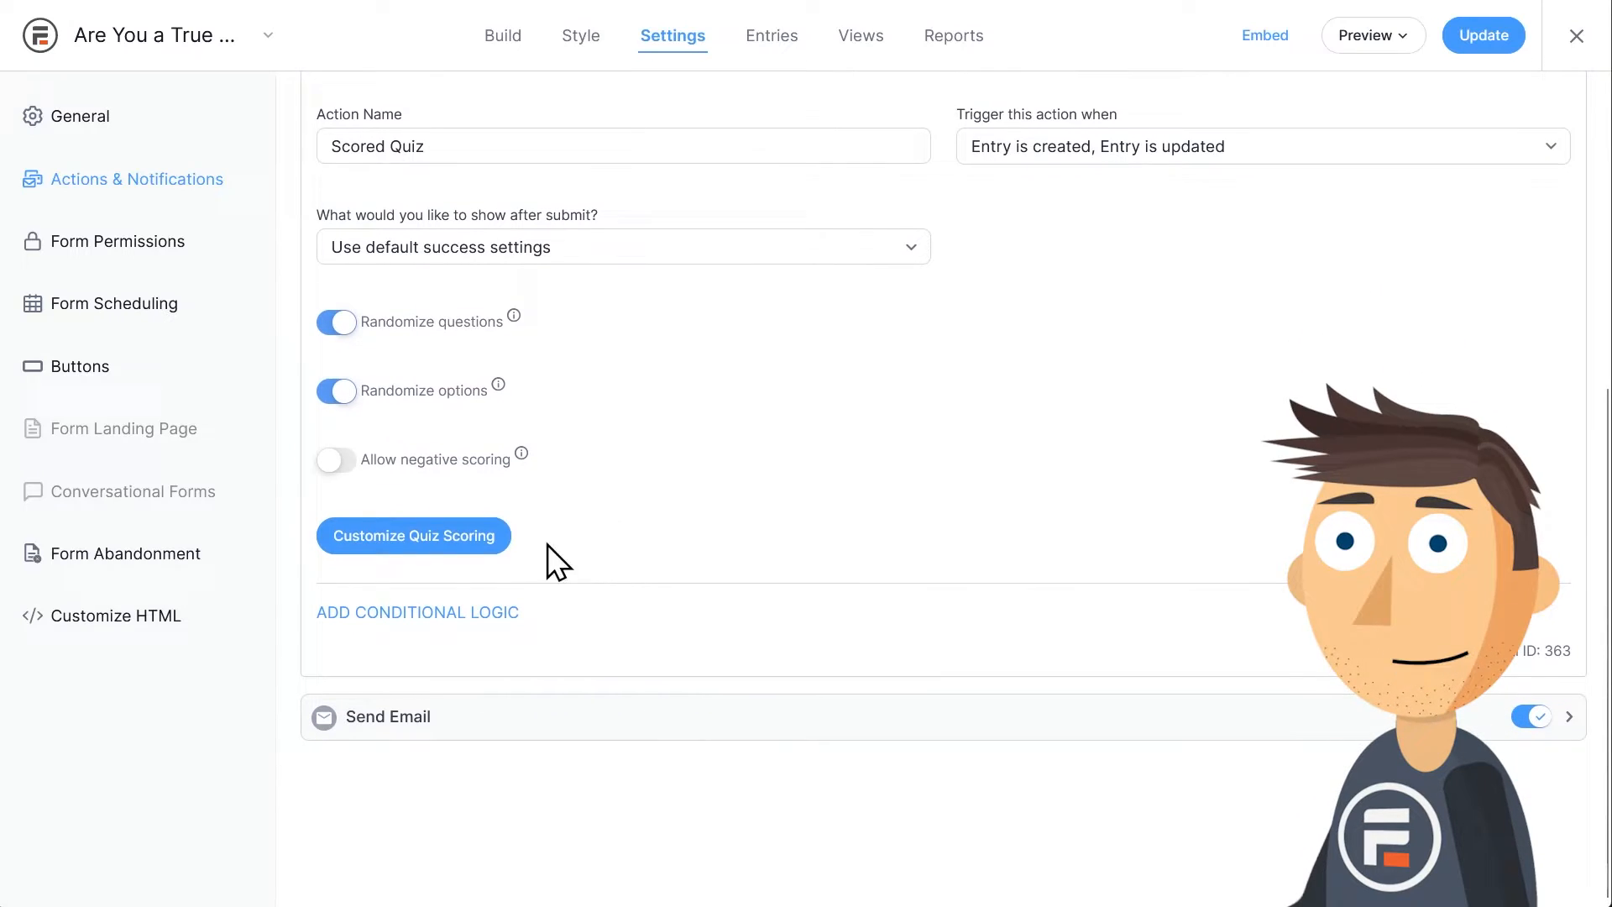
left_click(413, 535)
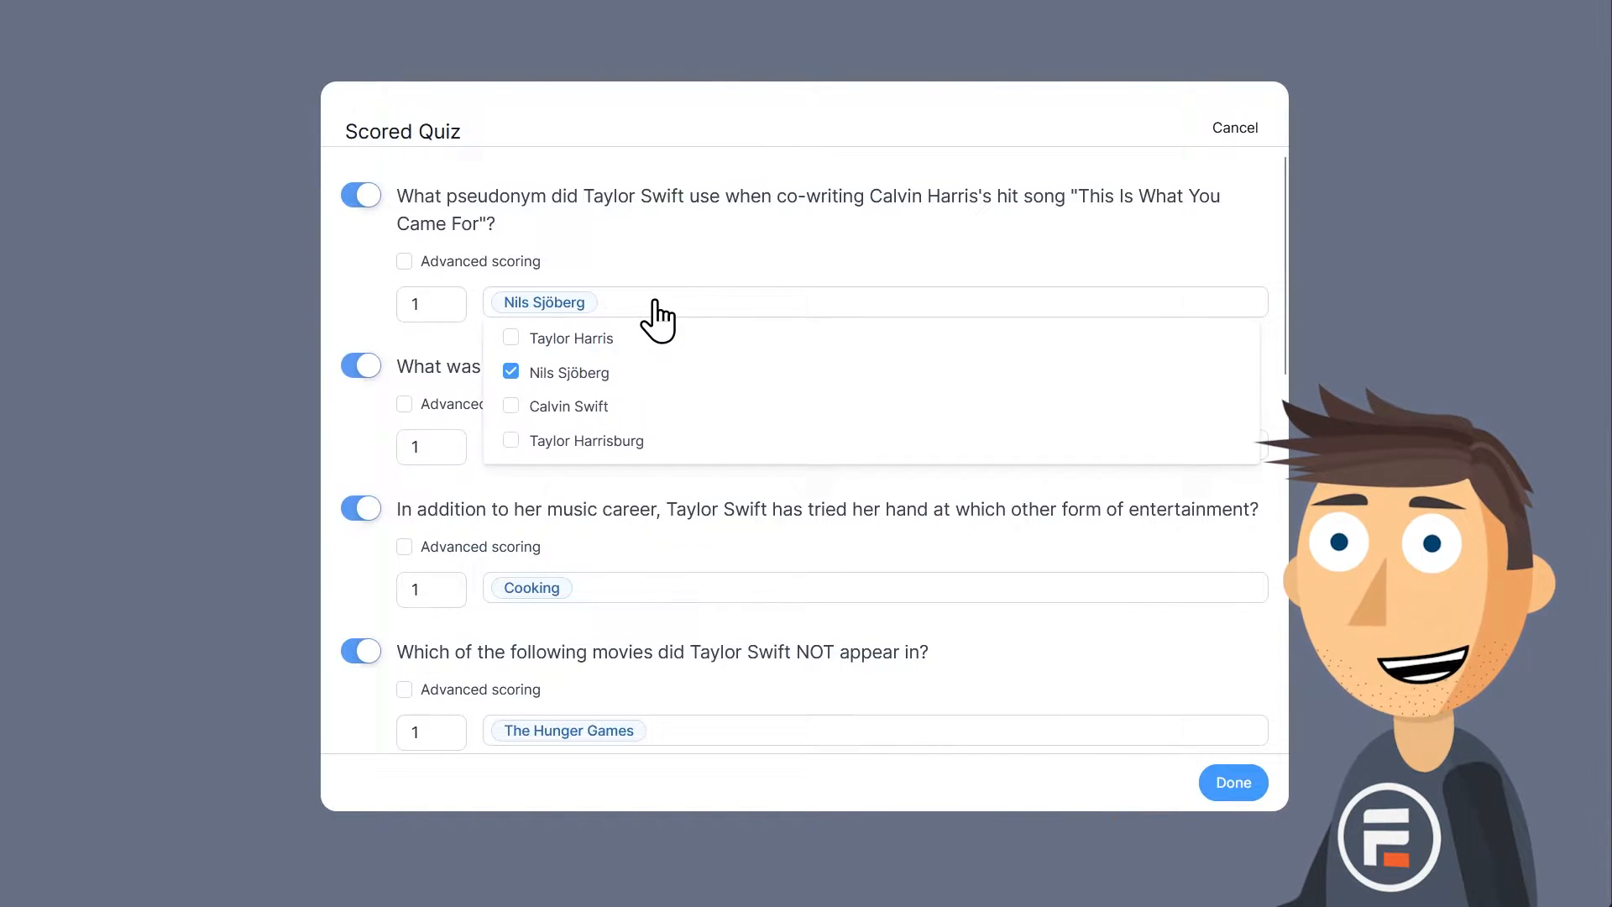
mouse_move(602, 452)
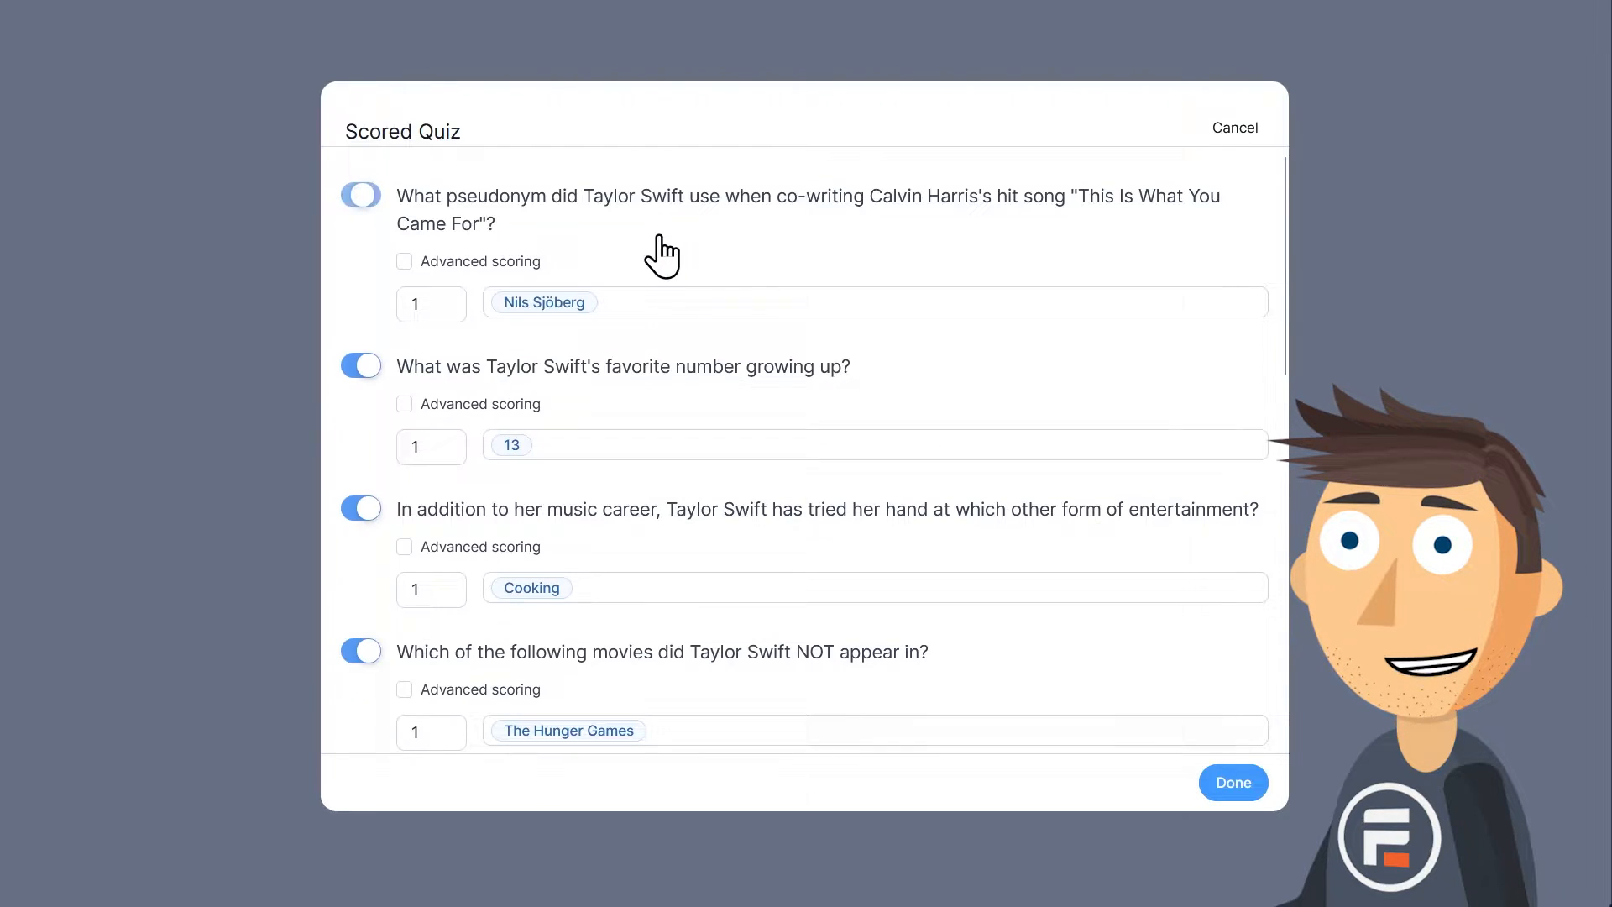
left_click(403, 261)
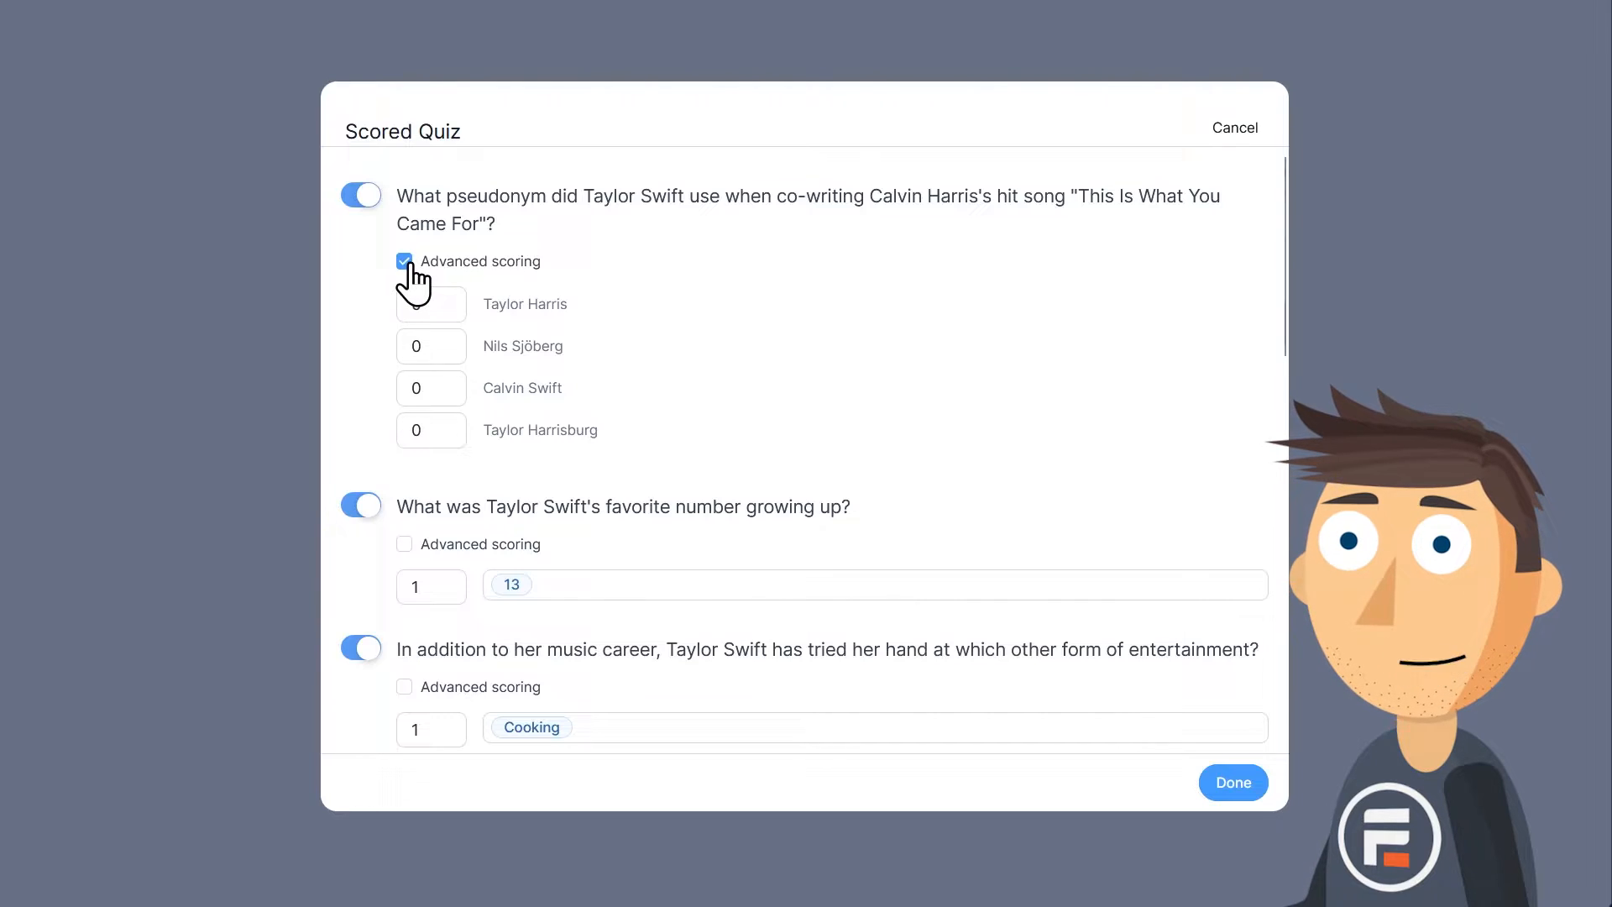
left_click(403, 260)
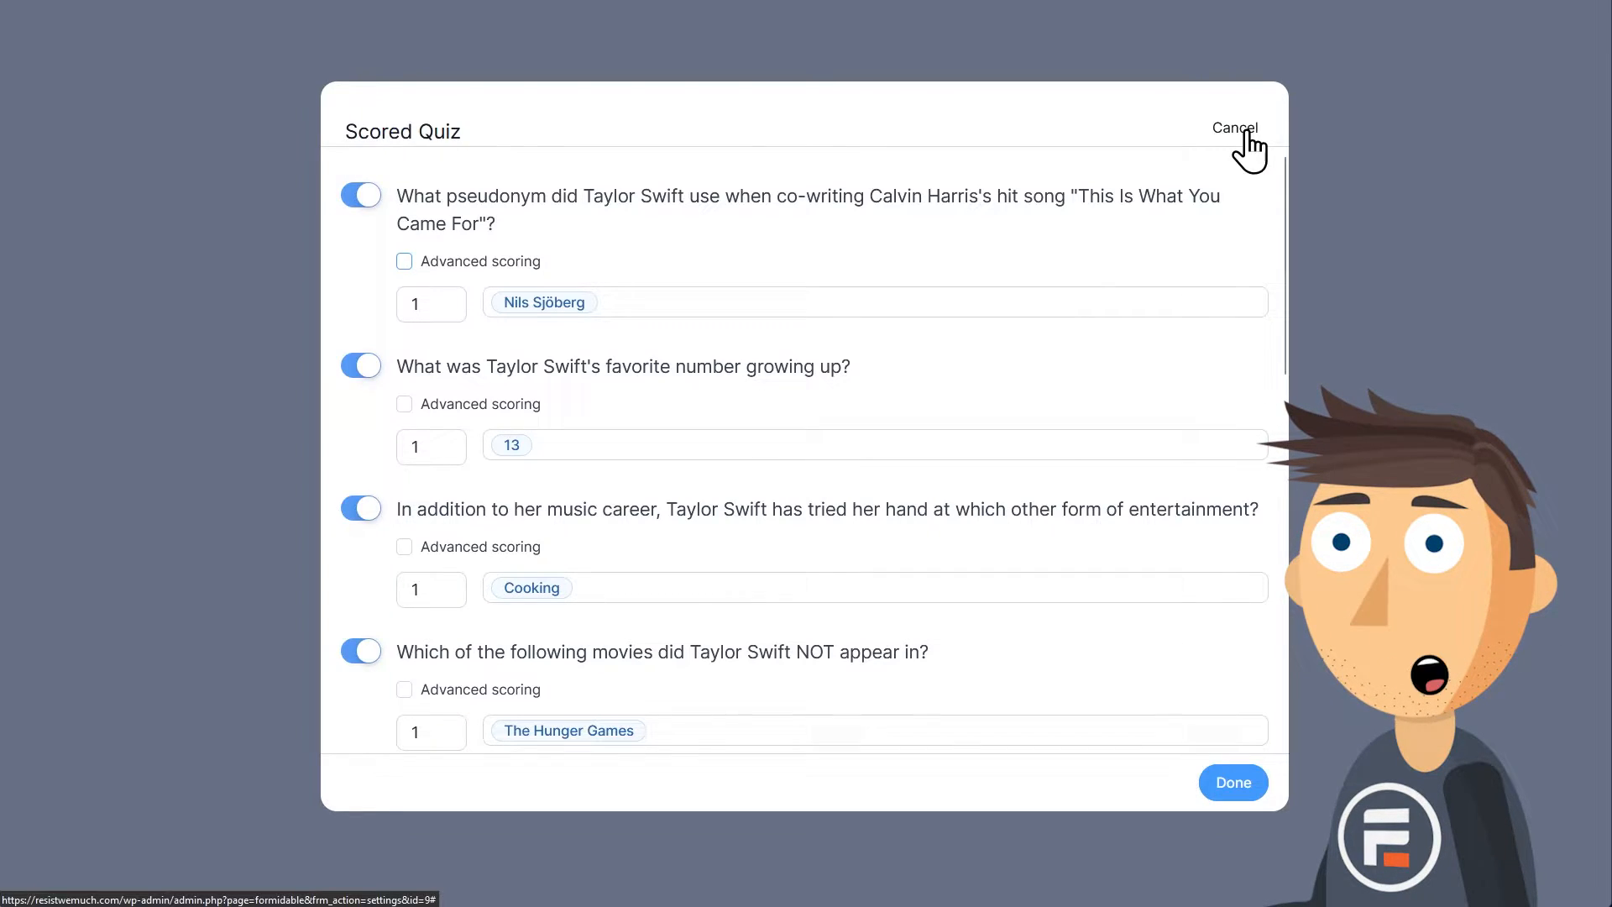
left_click(1236, 128)
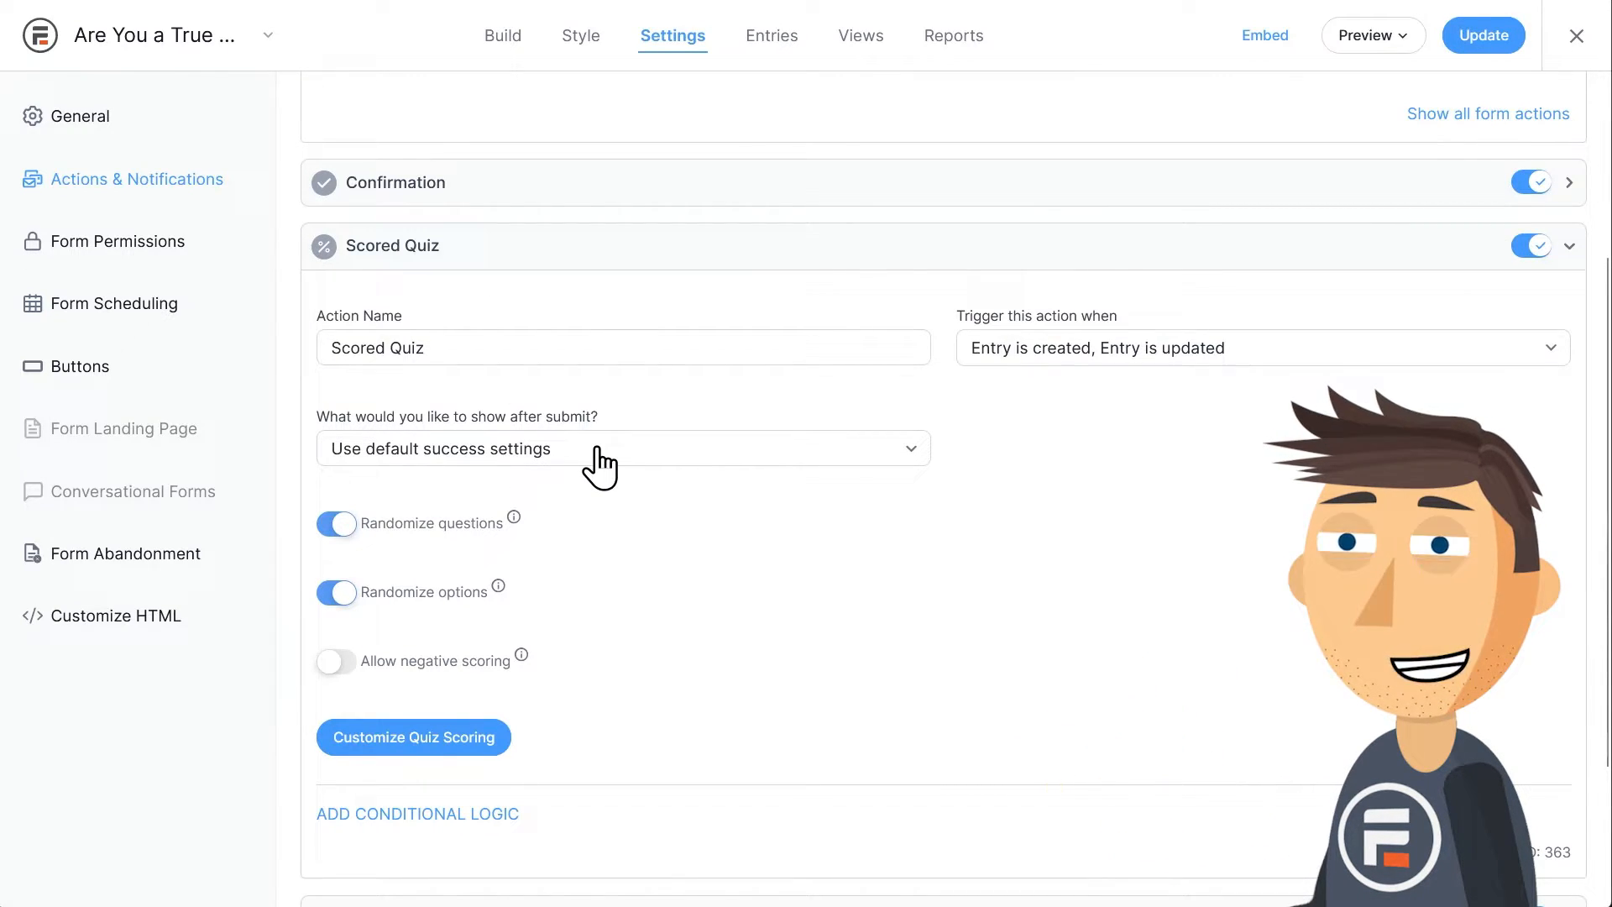
Set the Scored Quiz action to show correct answers after the quiz is submitted
left_click(621, 449)
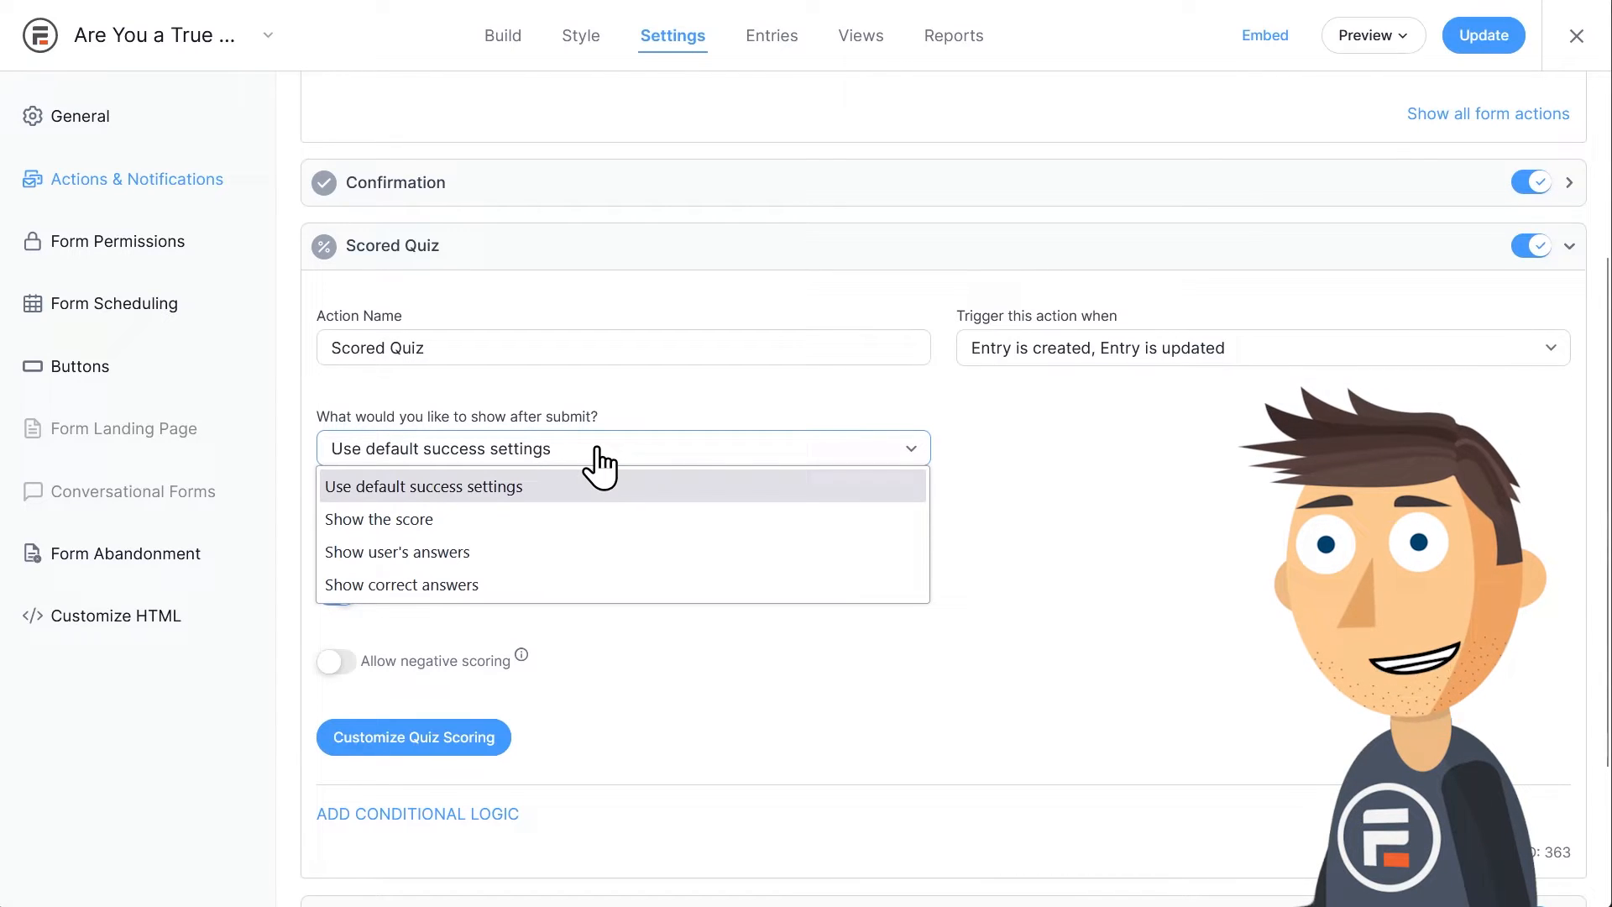
left_click(403, 584)
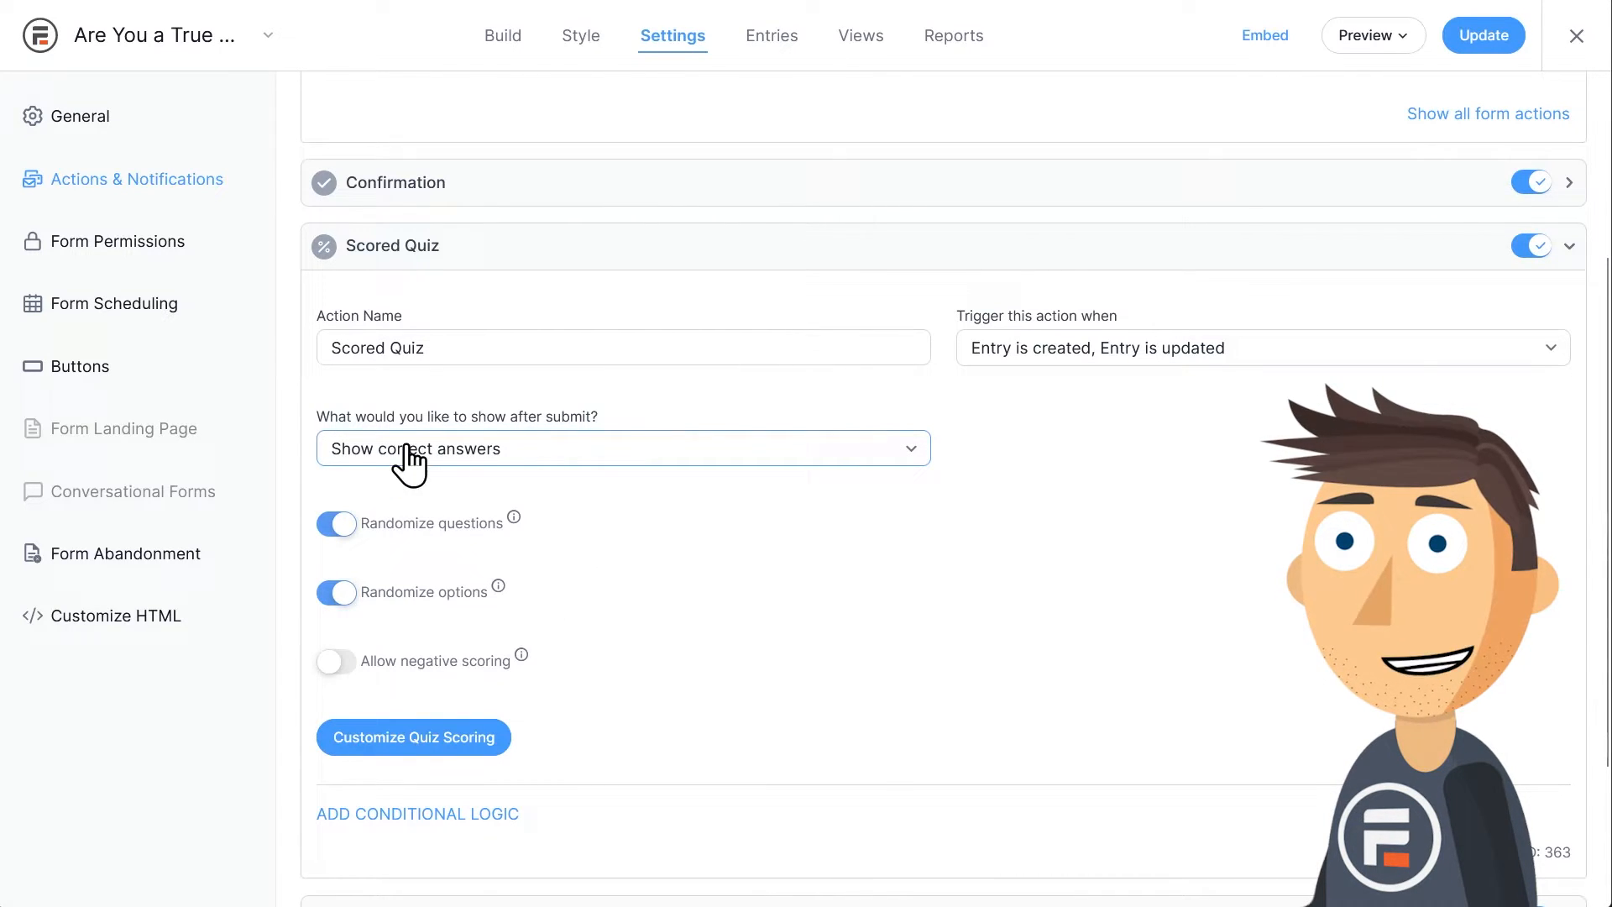
mouse_move(638, 531)
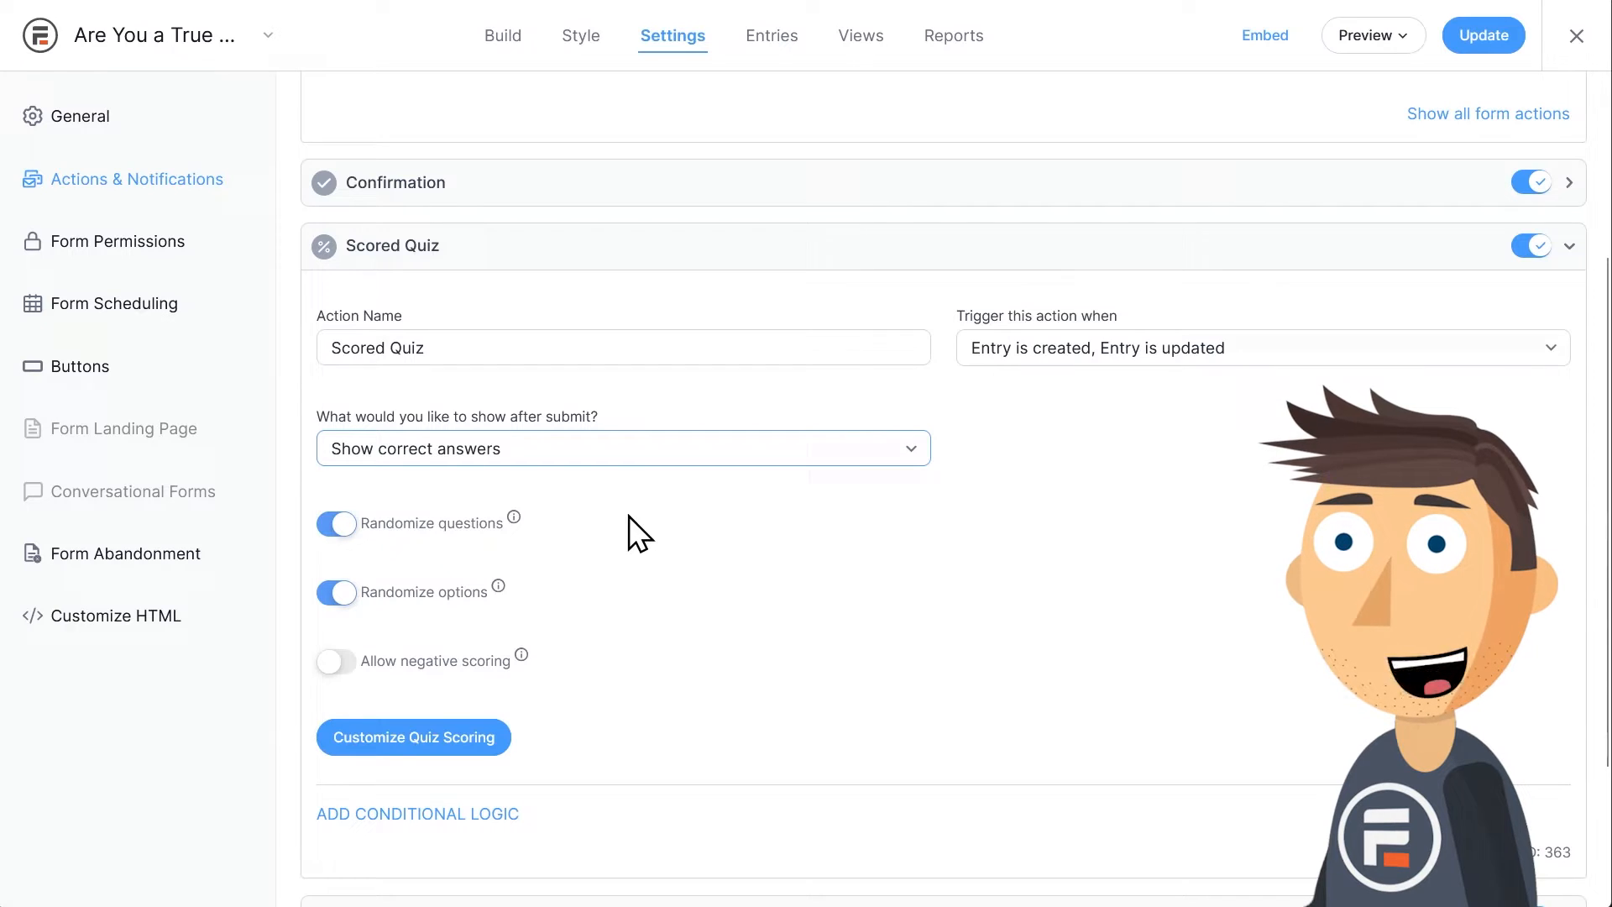
mouse_move(586, 178)
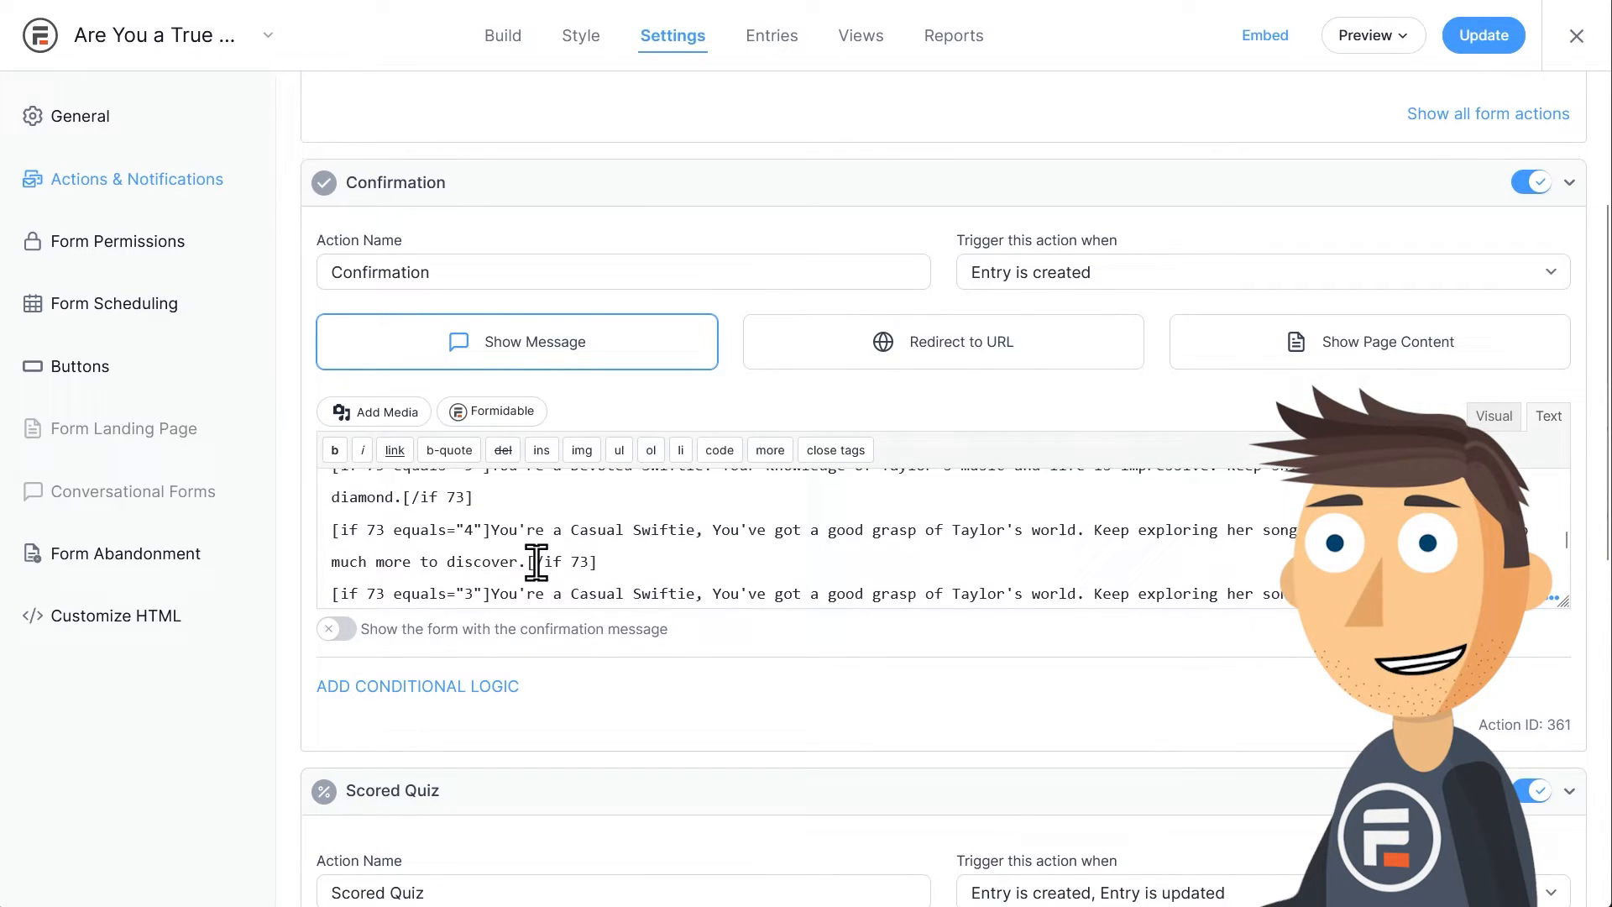
Insert the [73] score shortcode atop the confirmation message and submit a test quiz run
scroll("up", 3)
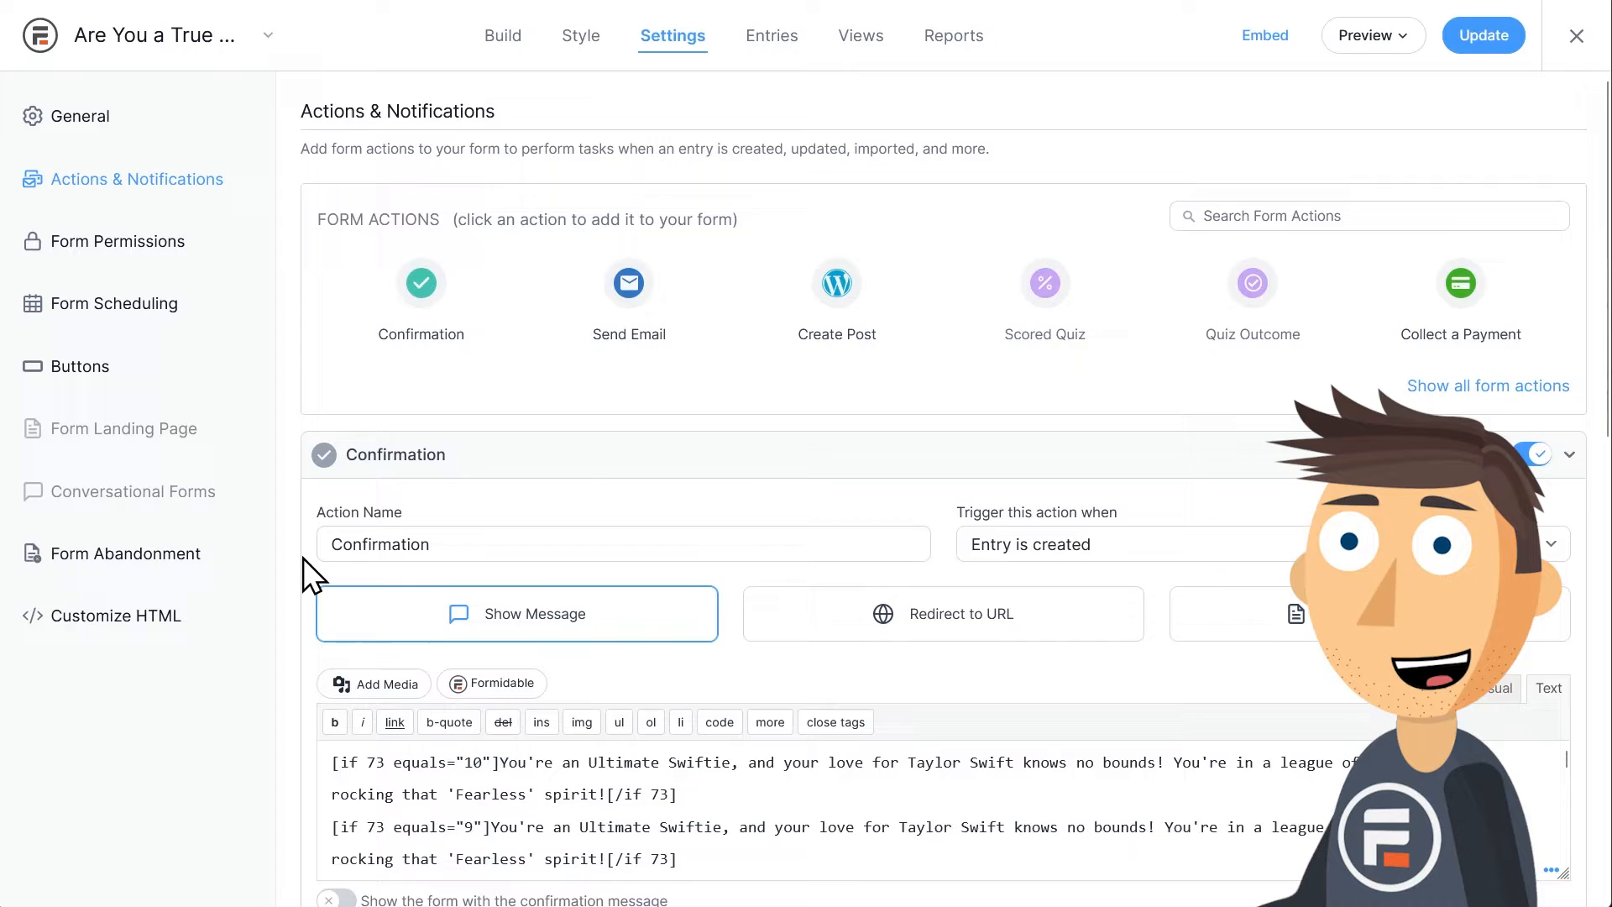
scroll("down", 3)
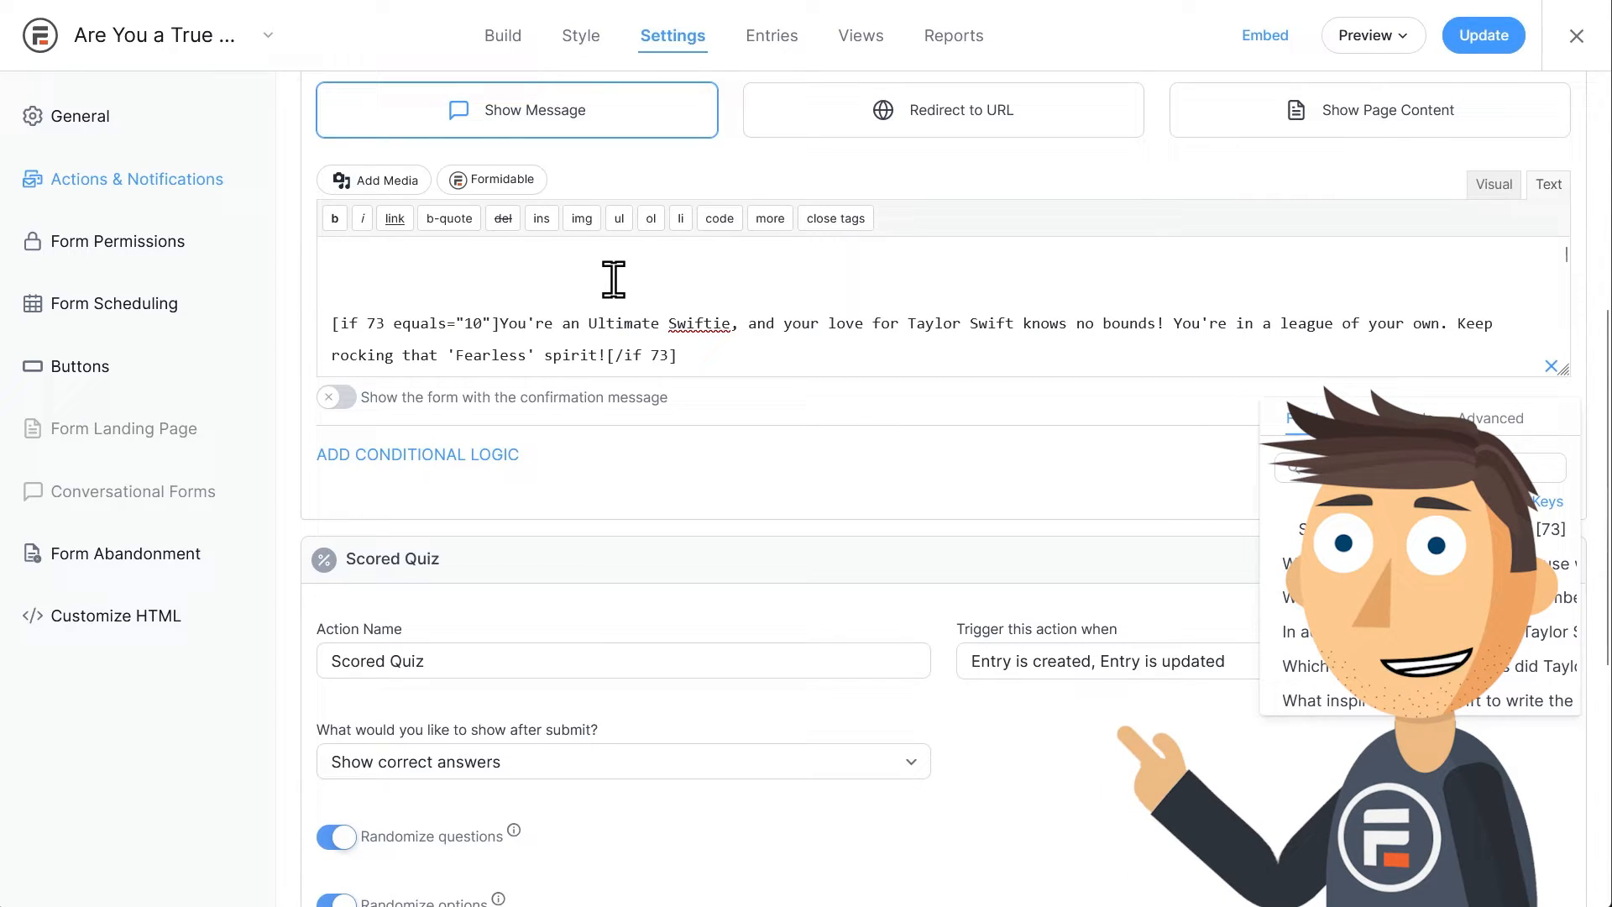
type("[73]")
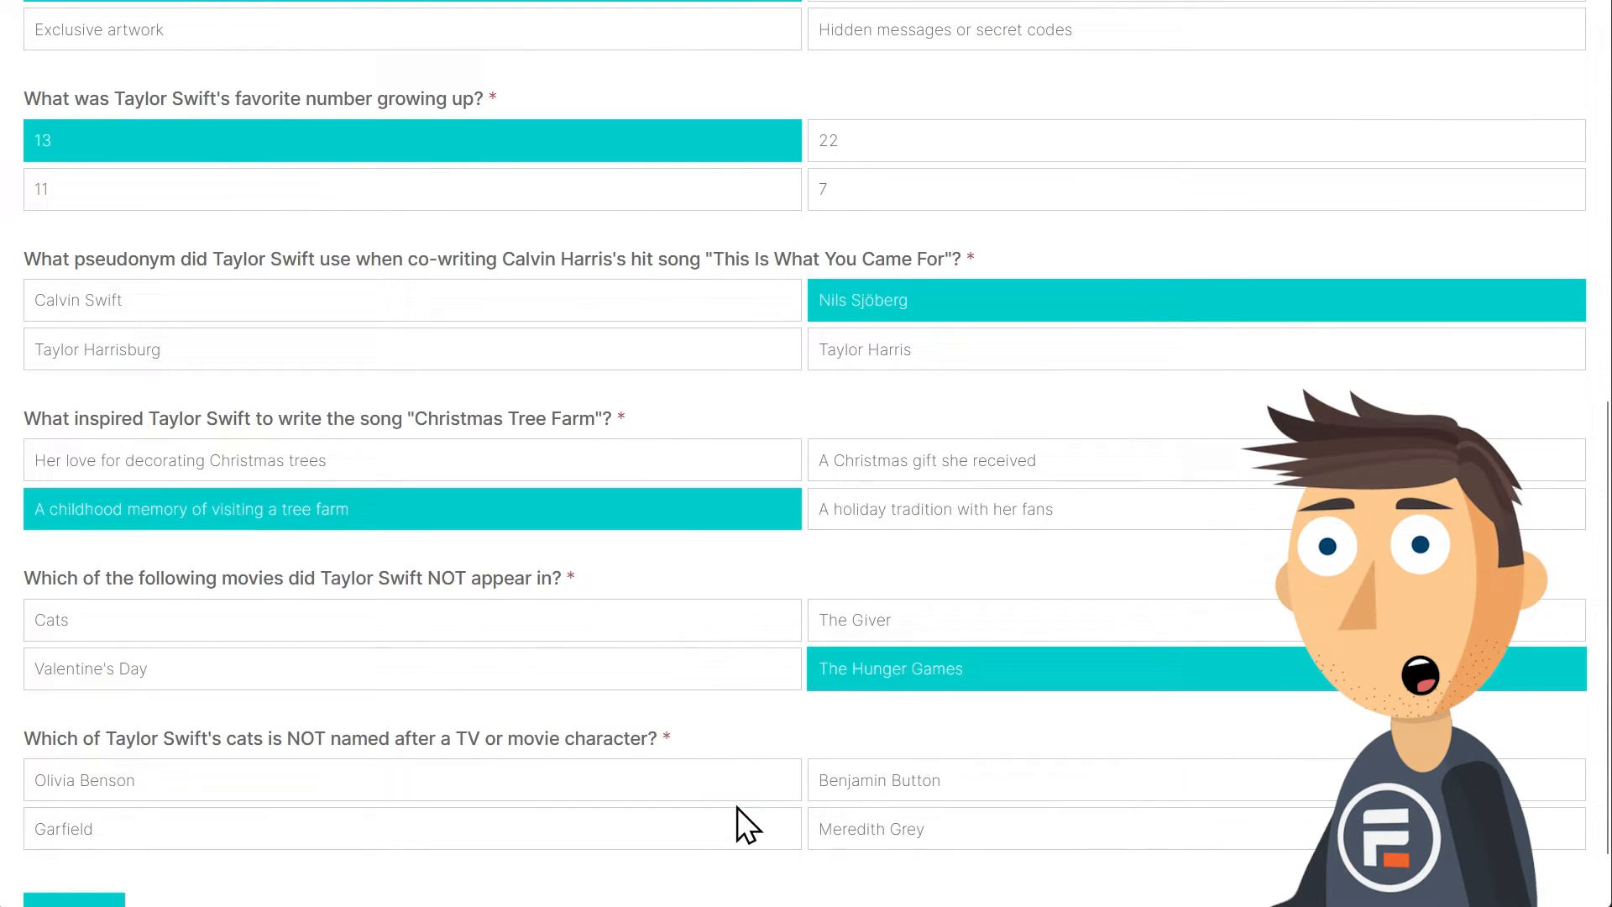
left_click(74, 895)
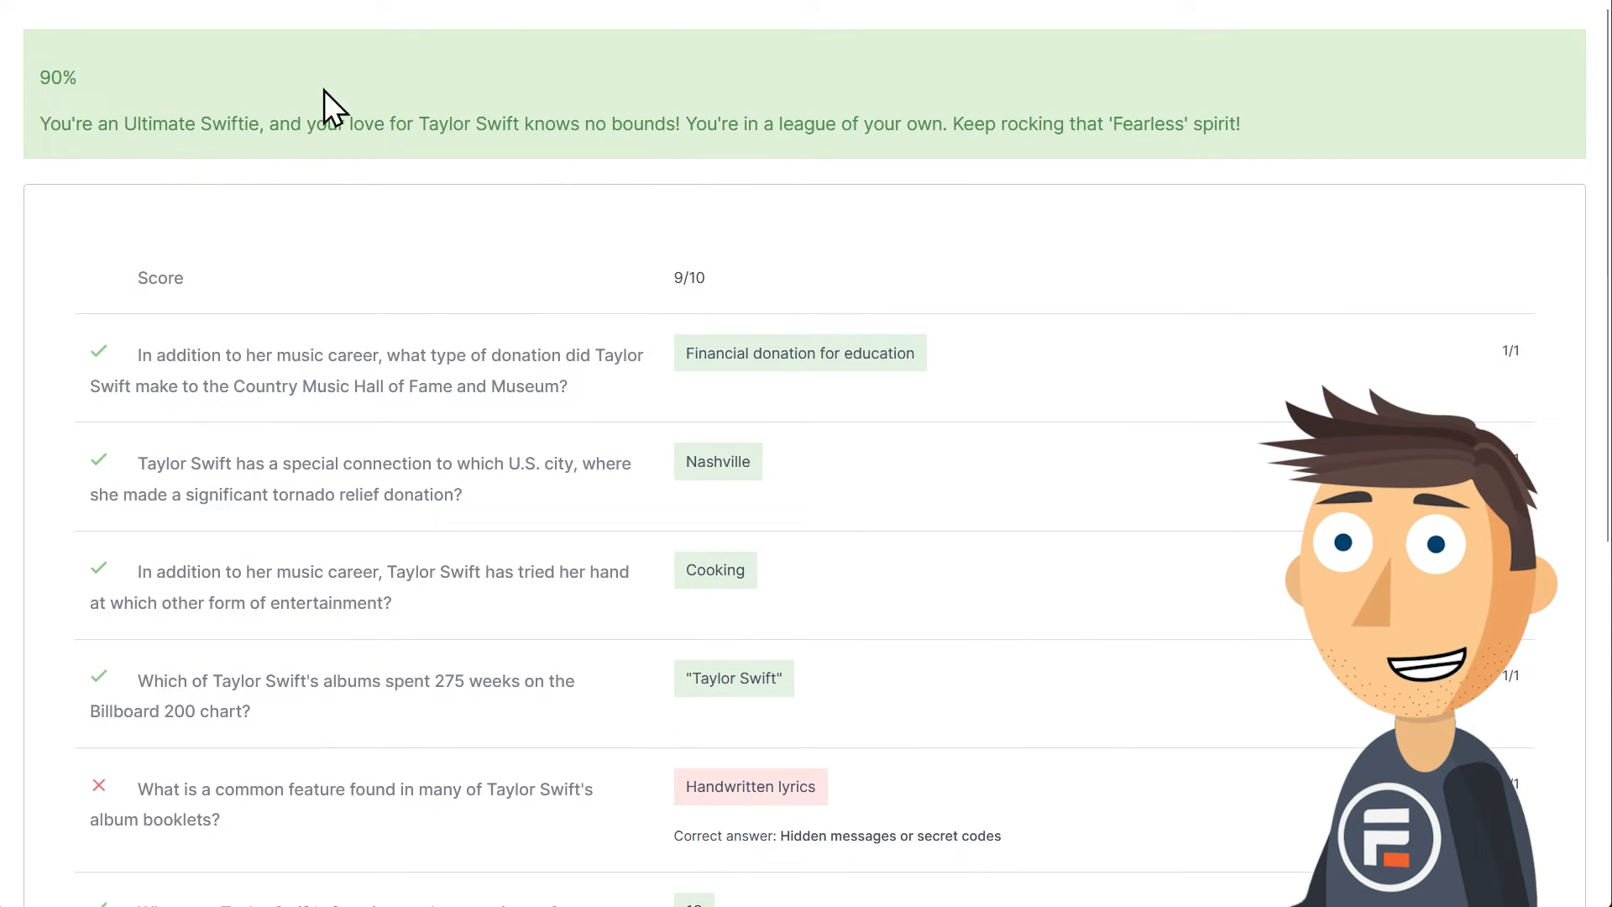
mouse_move(337, 77)
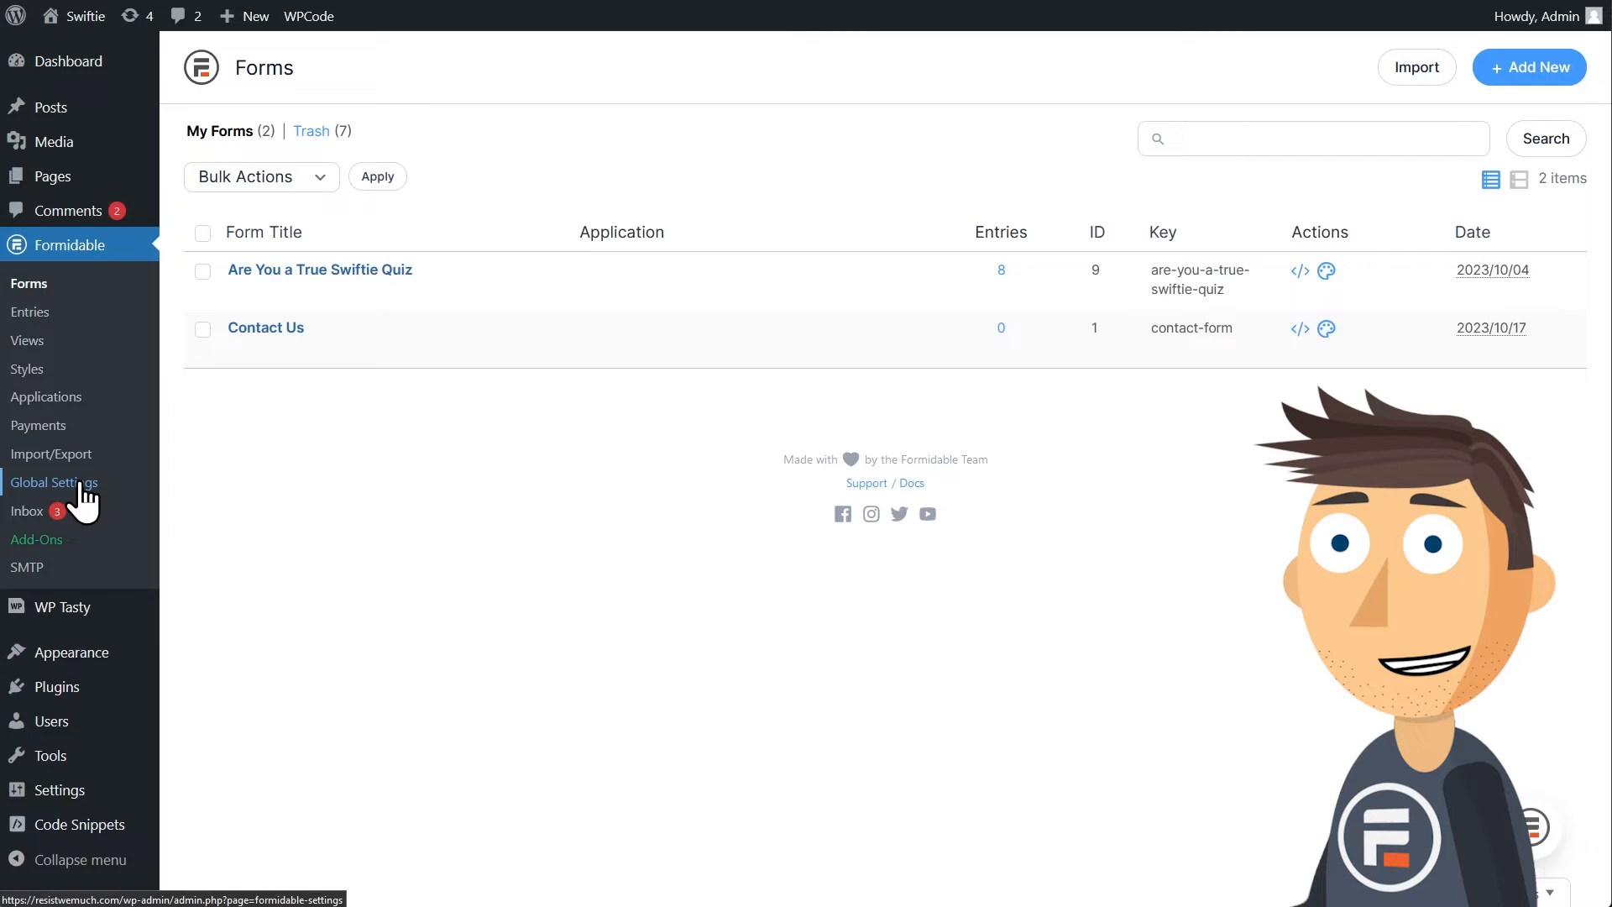
In Global Settings > Quizzes, add a B- grade row to the scale and fill its percentage range
left_click(54, 484)
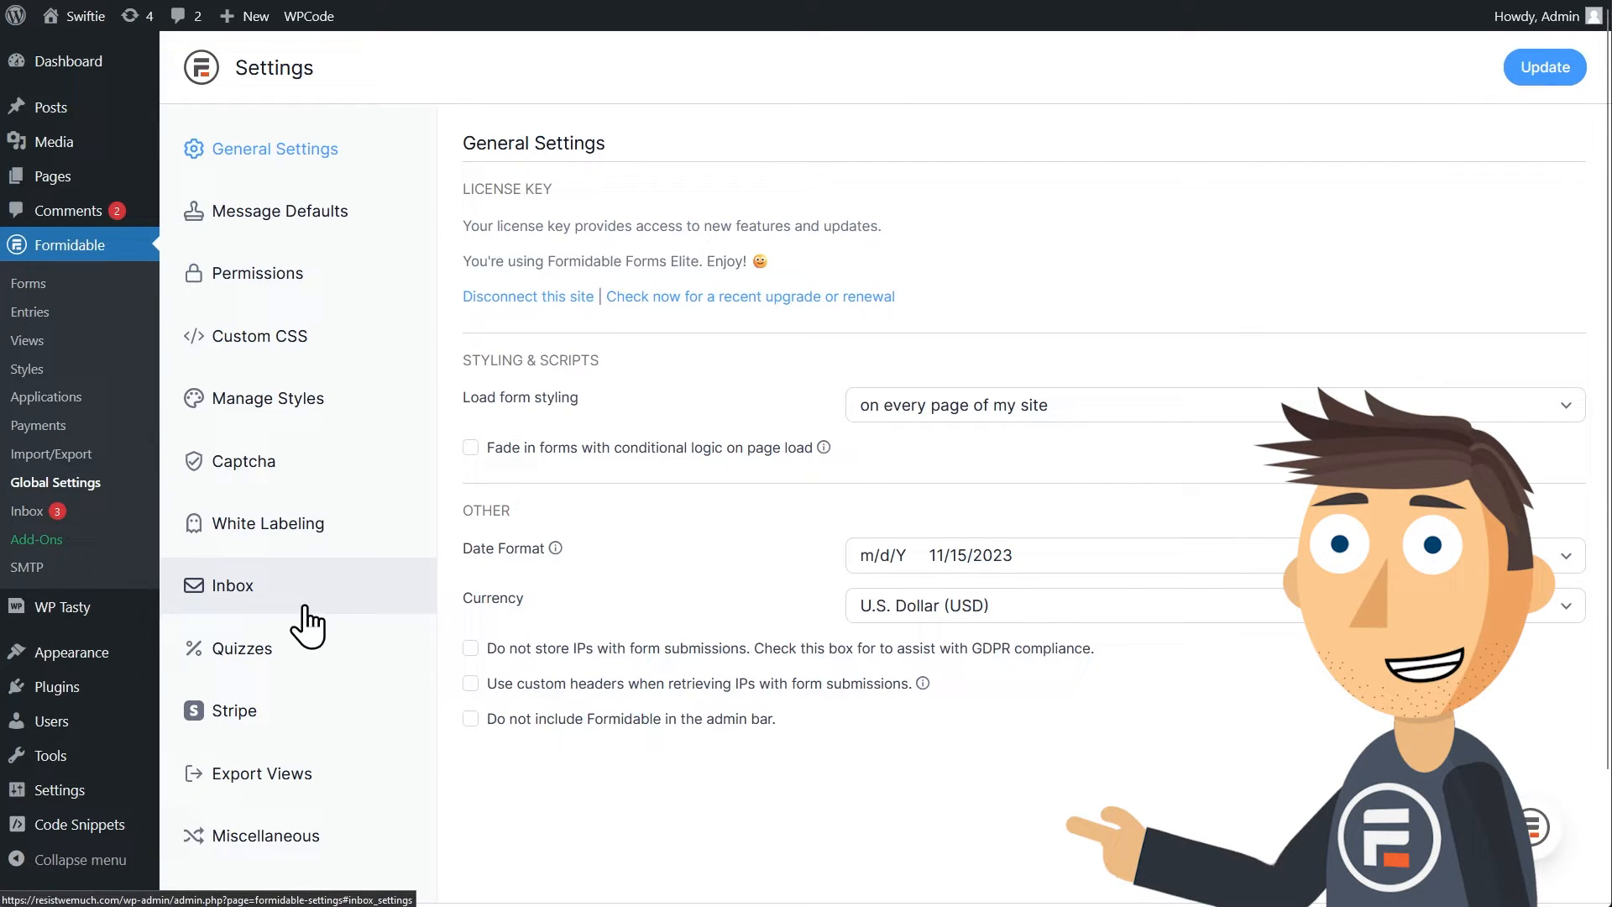
left_click(239, 648)
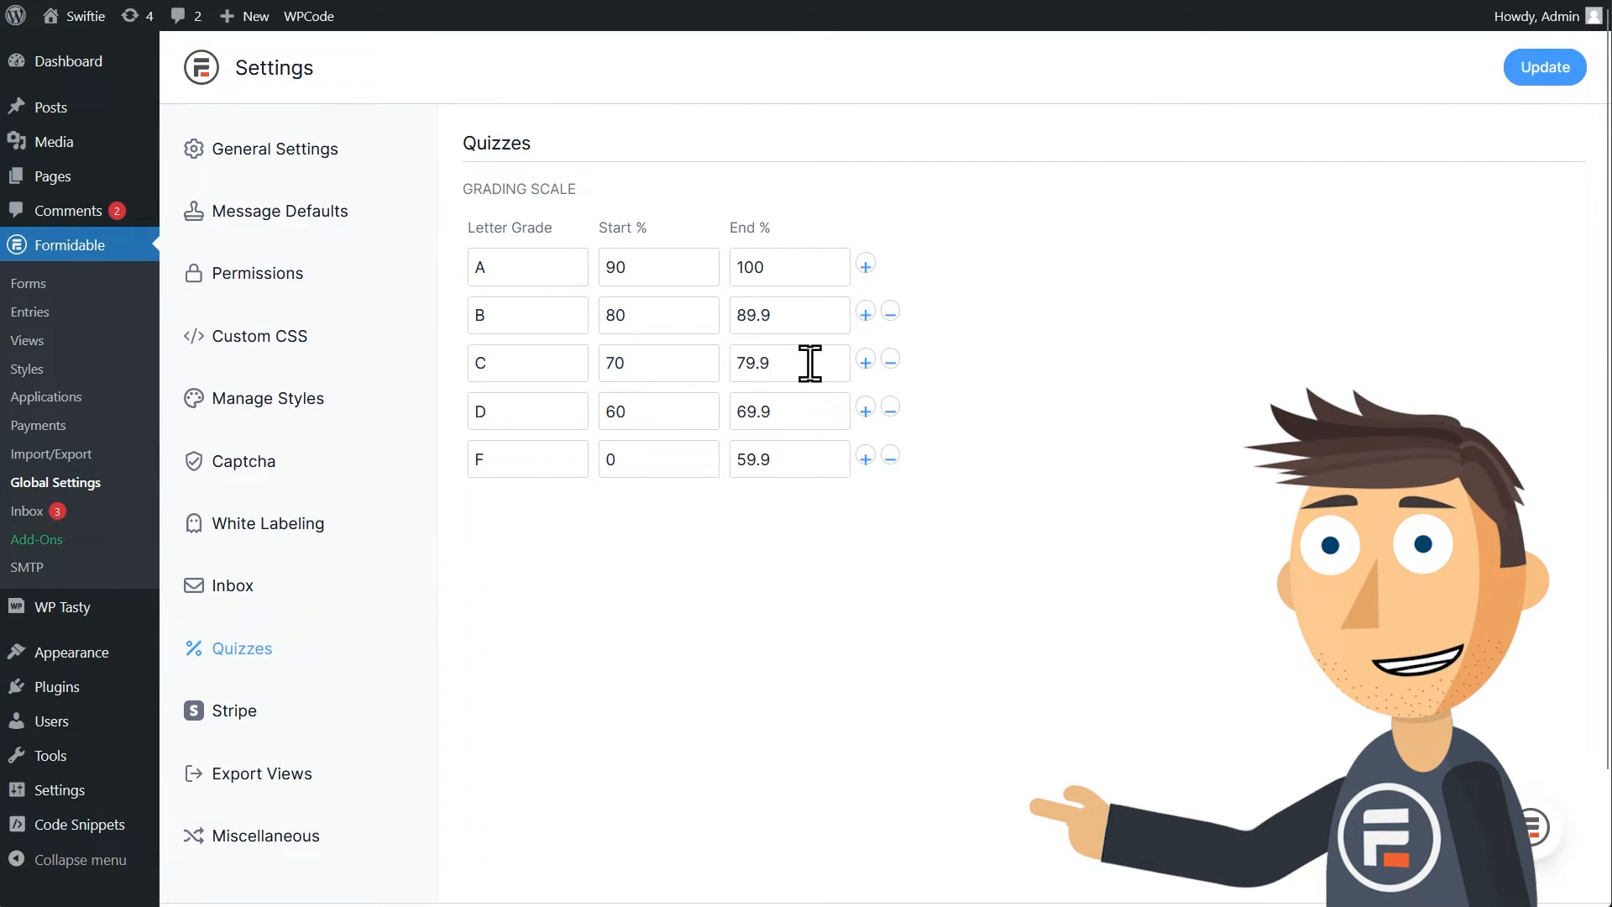
mouse_move(900, 504)
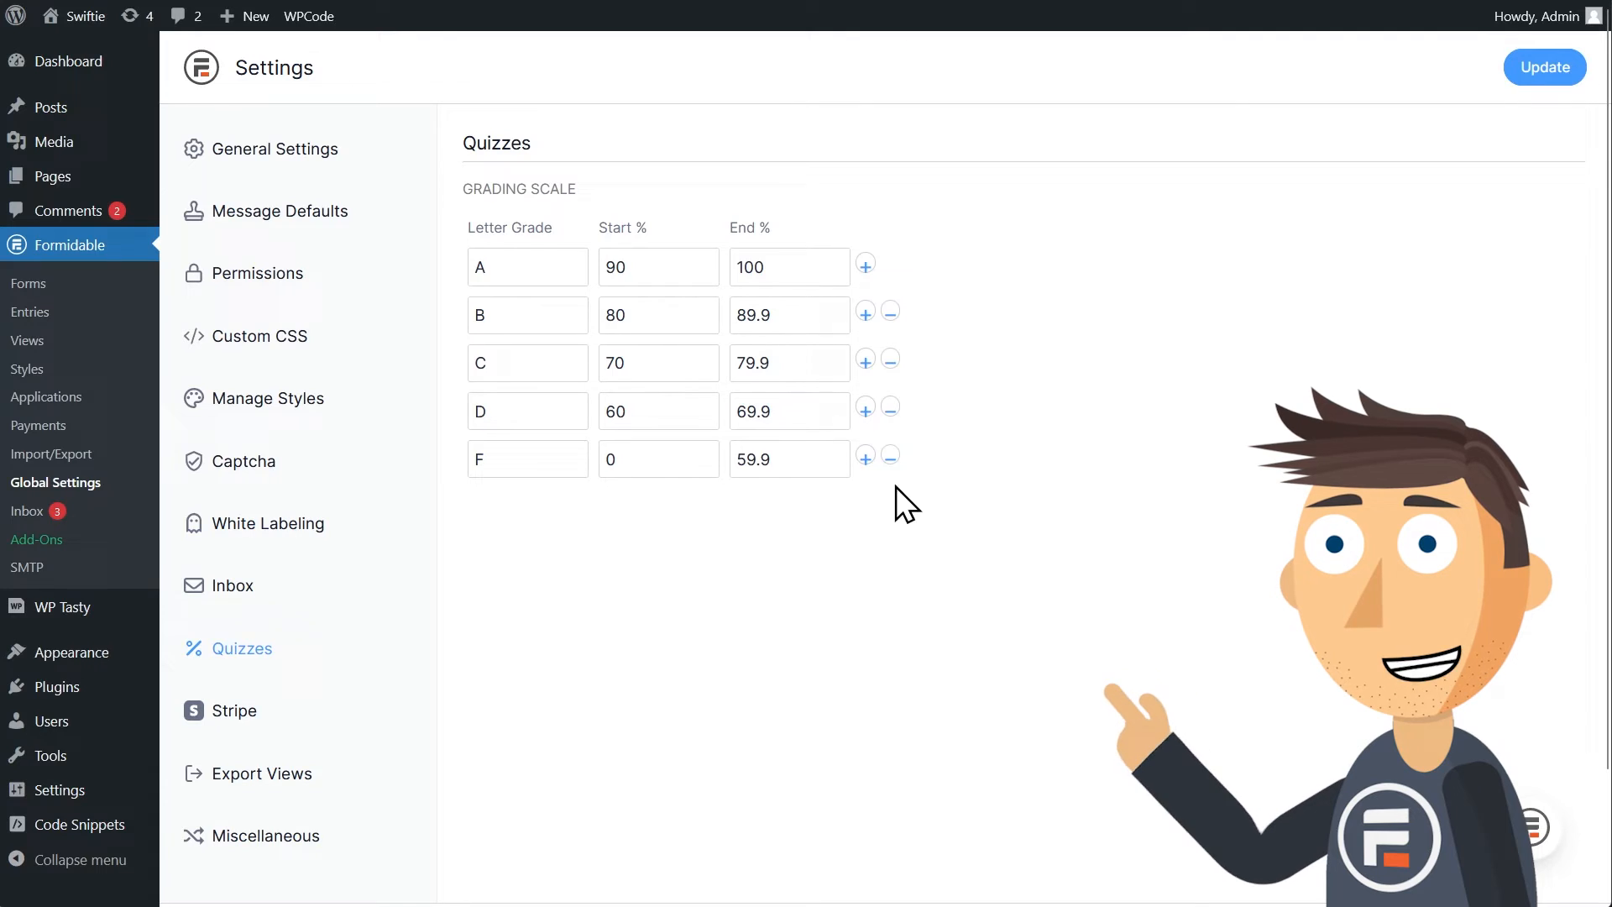
left_click(865, 457)
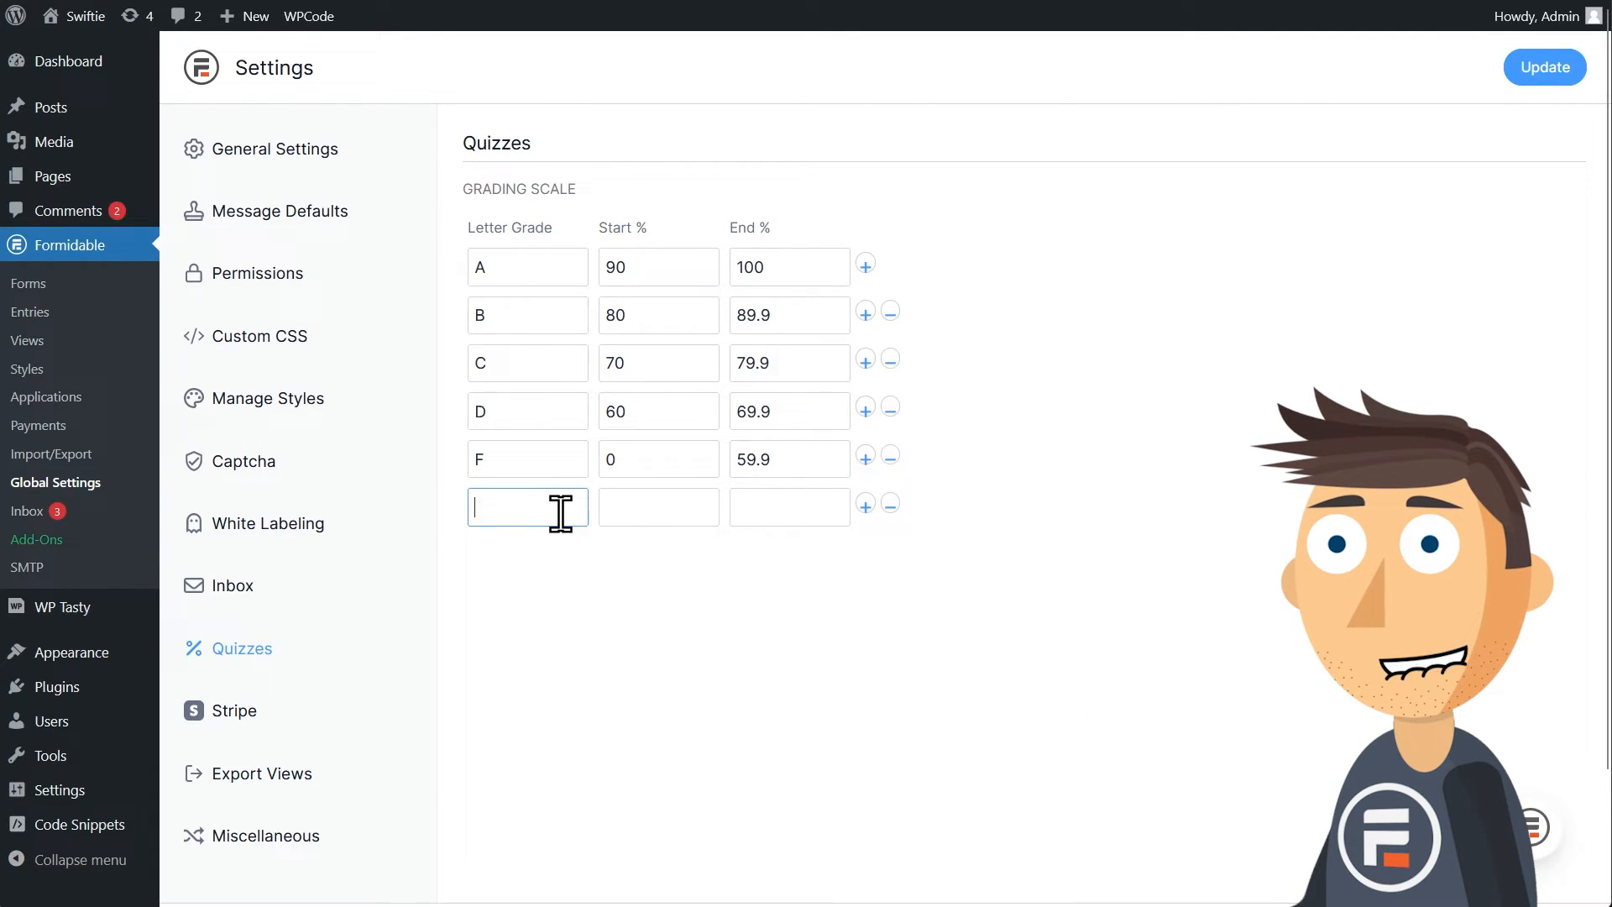
type("B-")
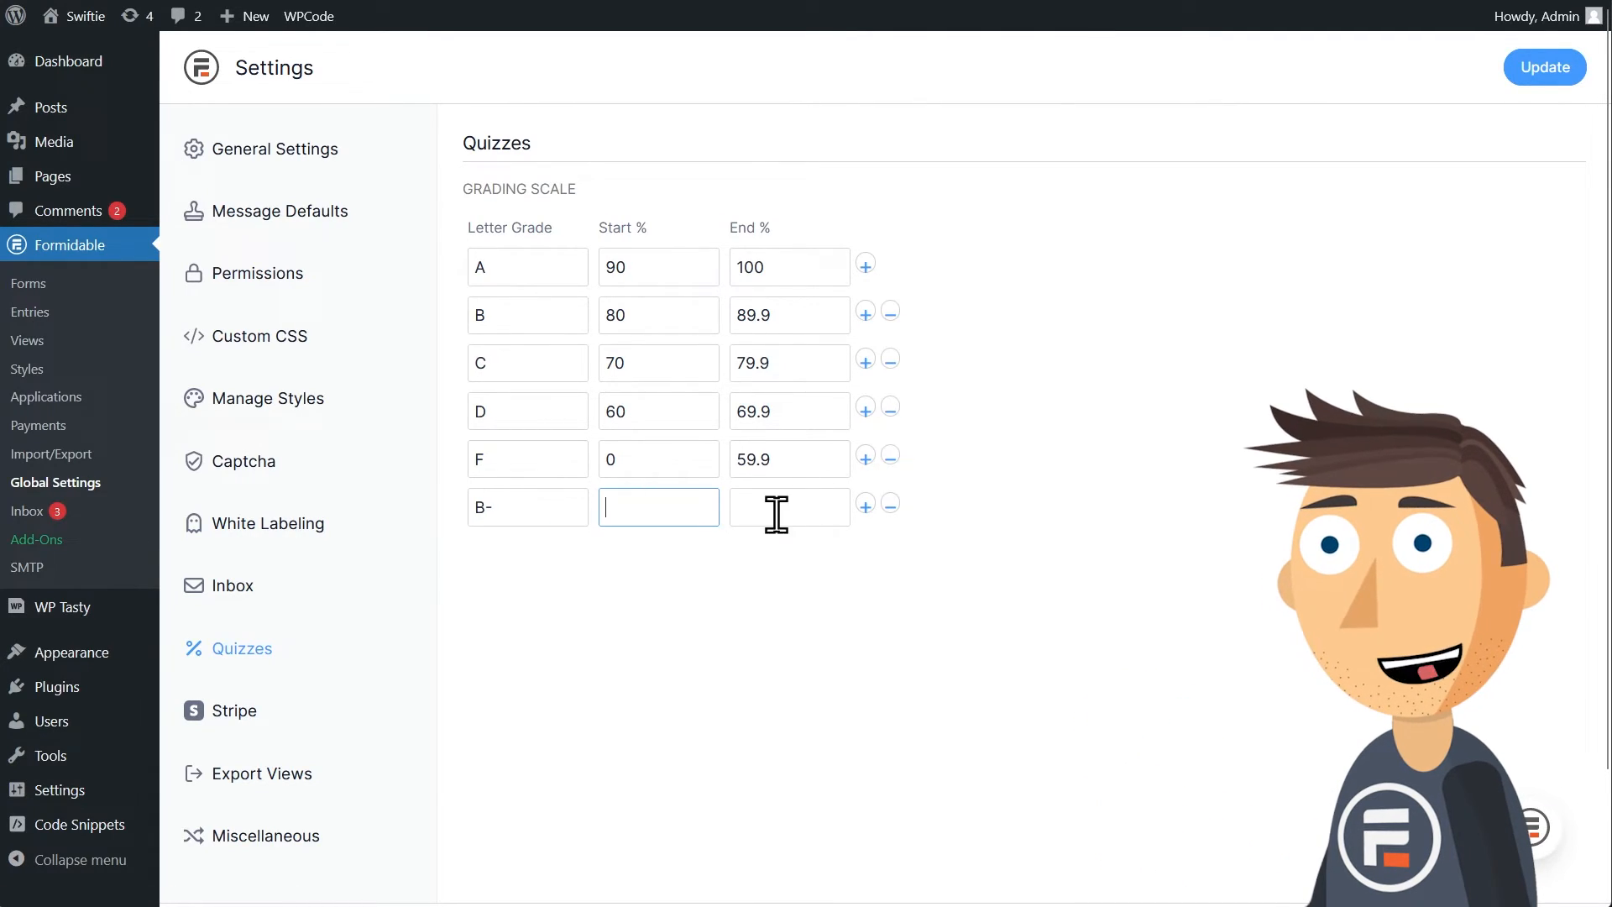
left_click(895, 504)
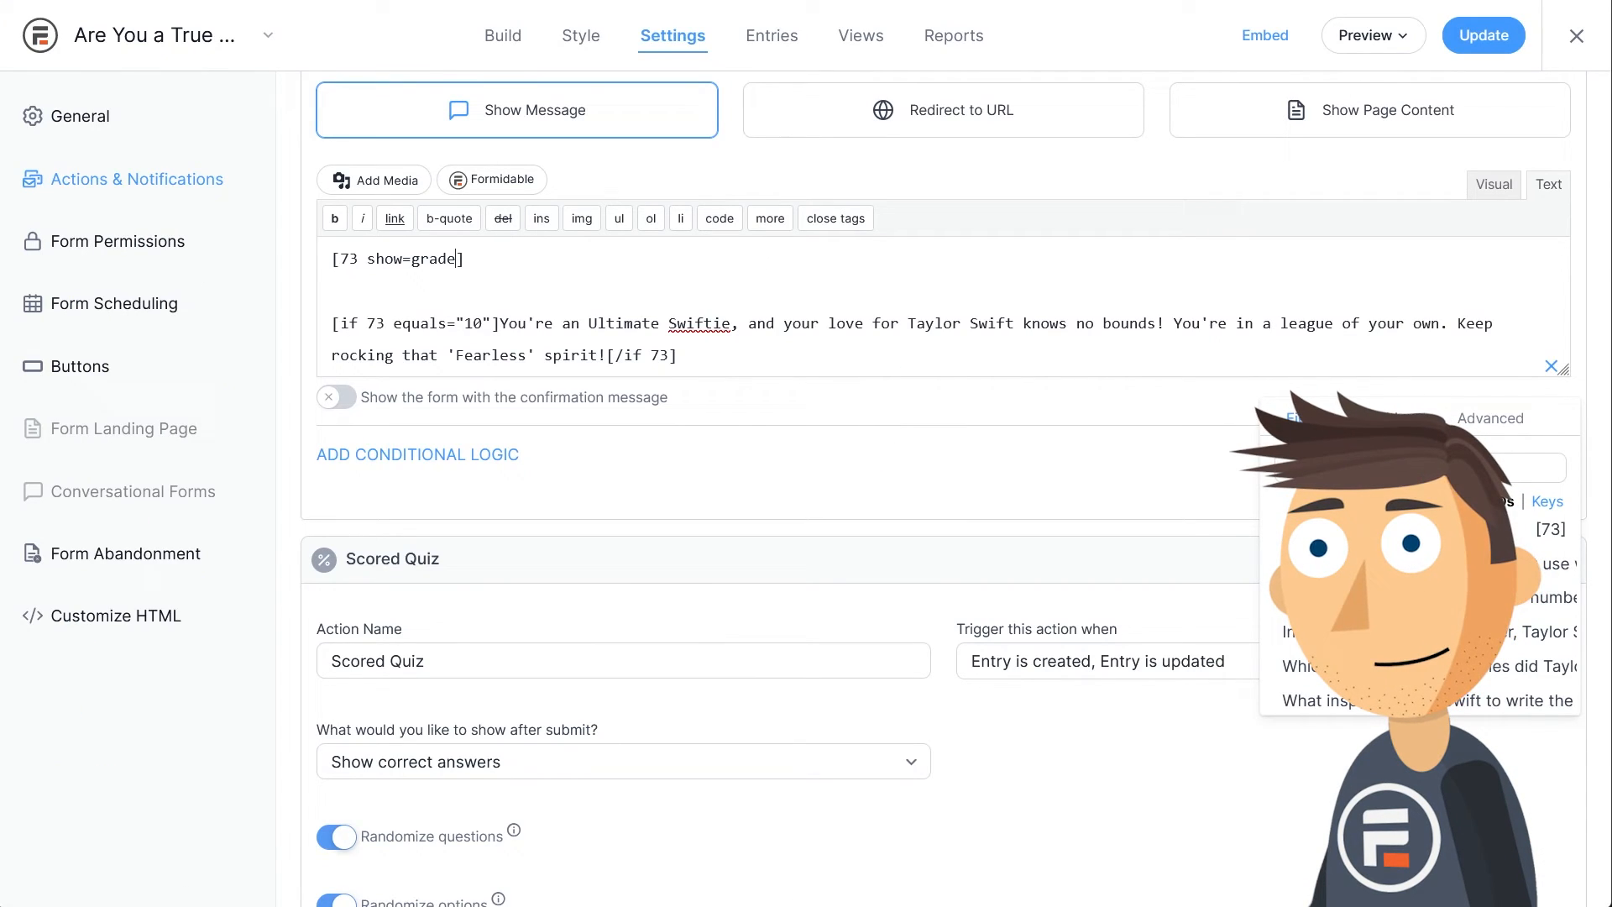
Change the confirmation shortcode to [73 show=percentile] so the percentile displays
type("perce")
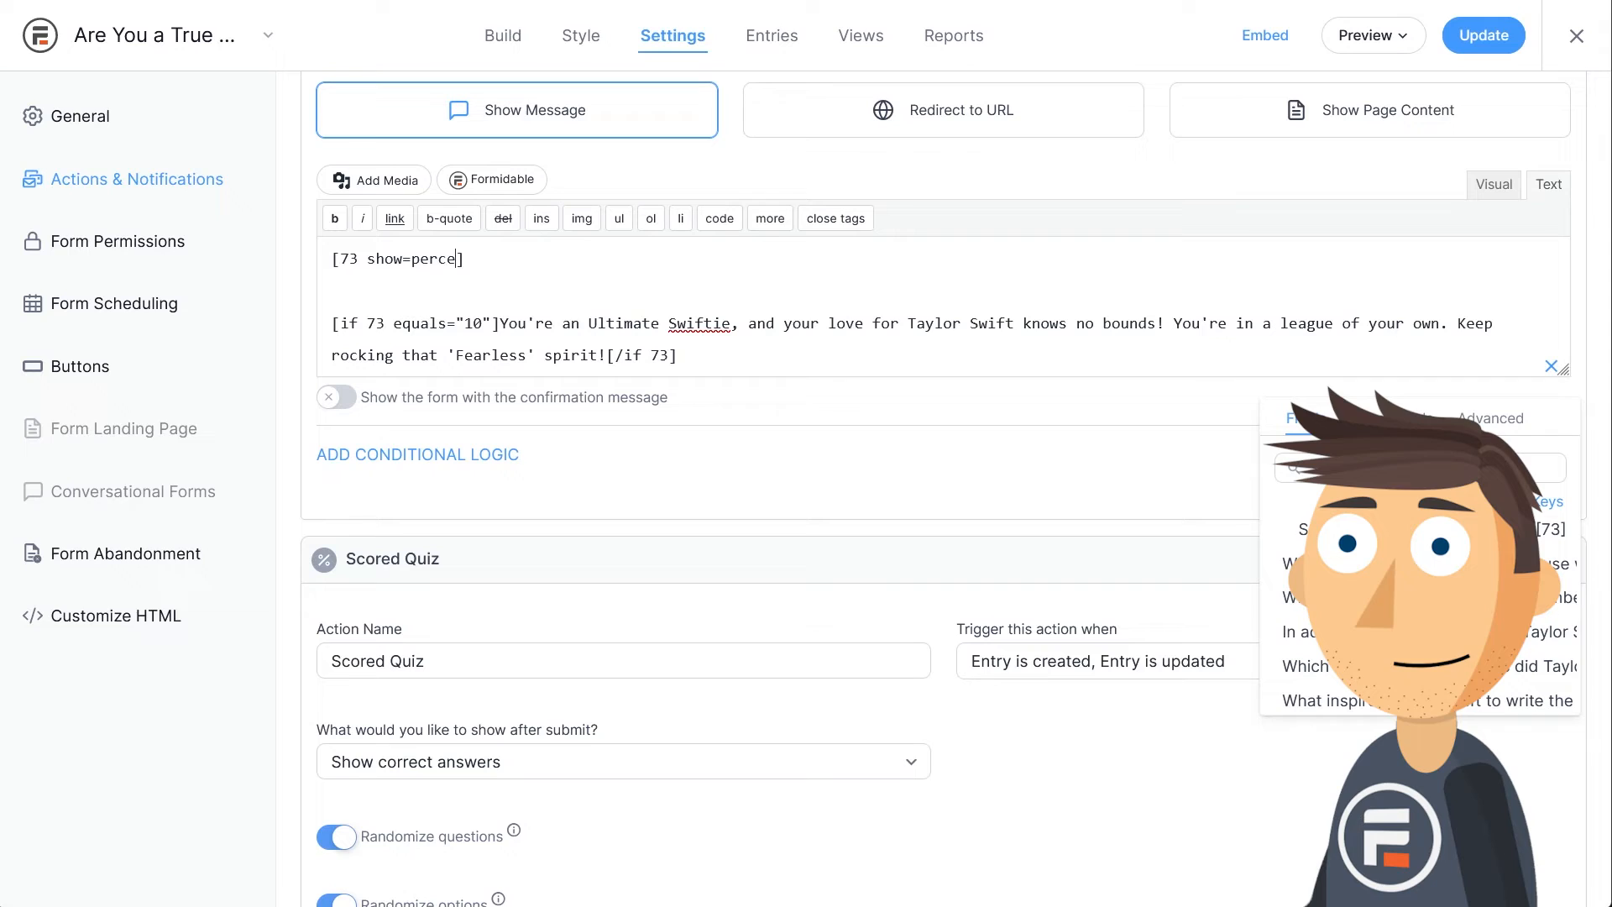
type("ntile")
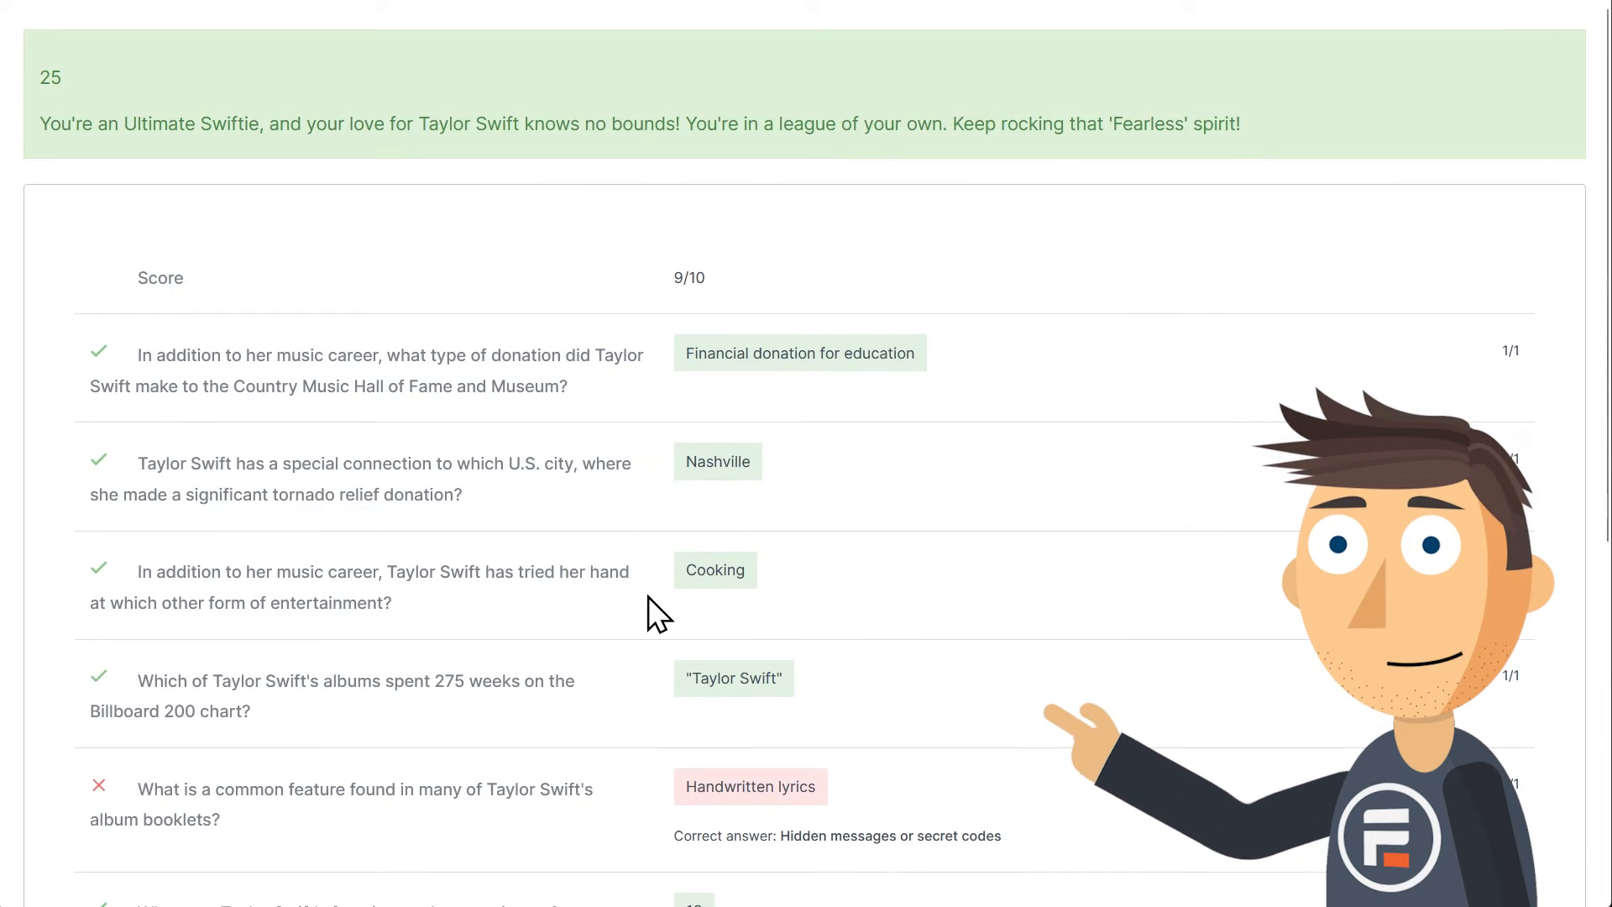
mouse_move(1028, 275)
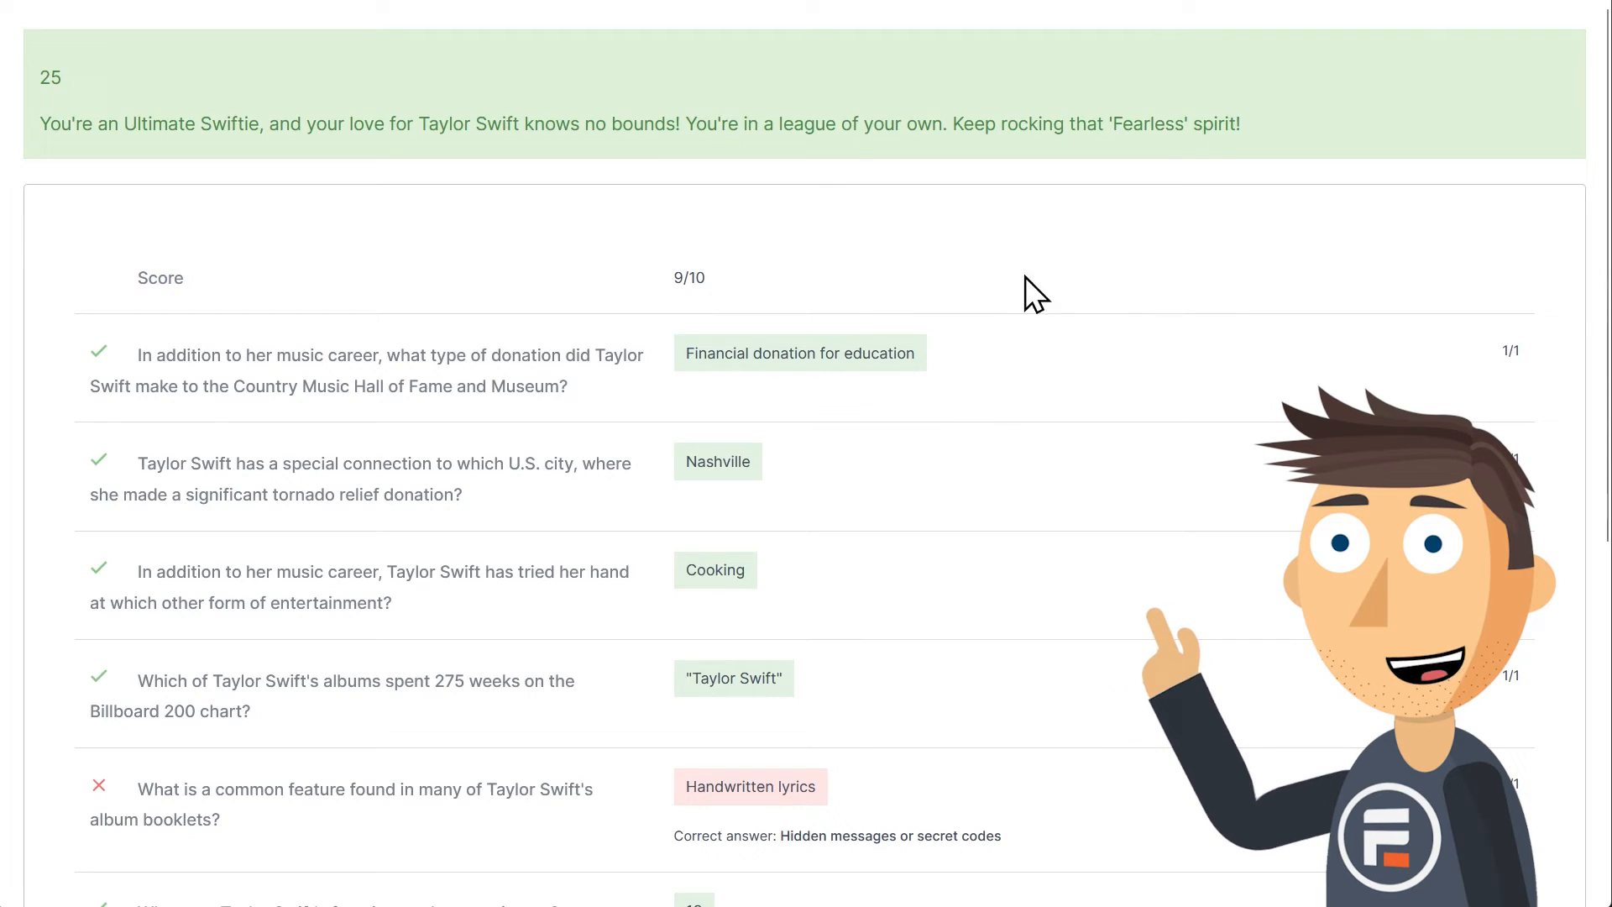
mouse_move(1060, 242)
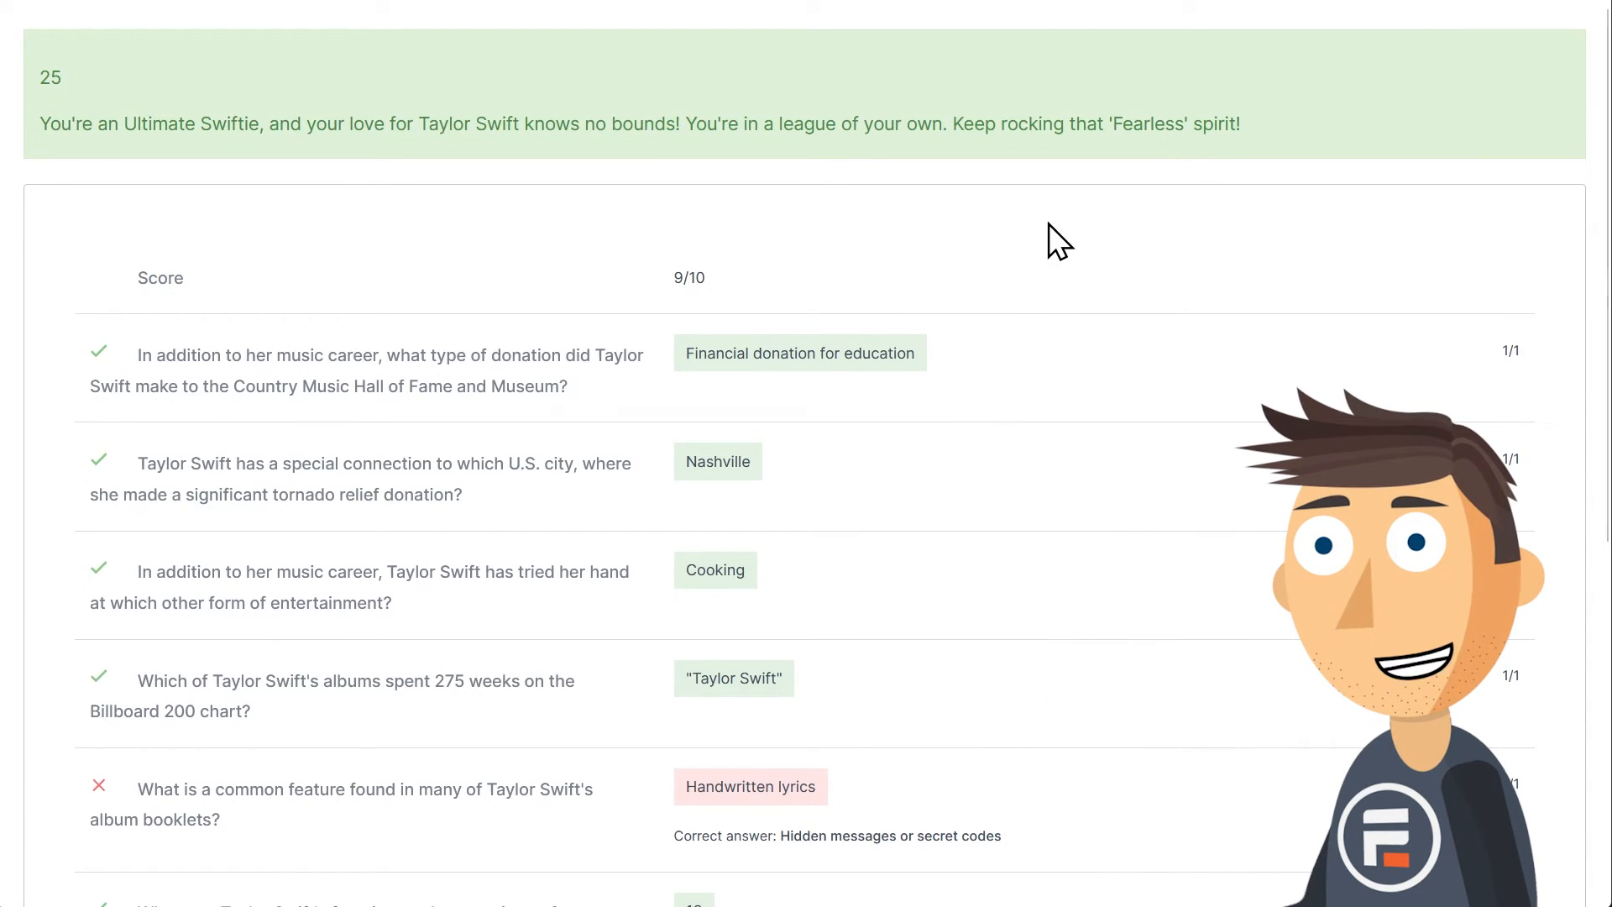
mouse_move(668, 126)
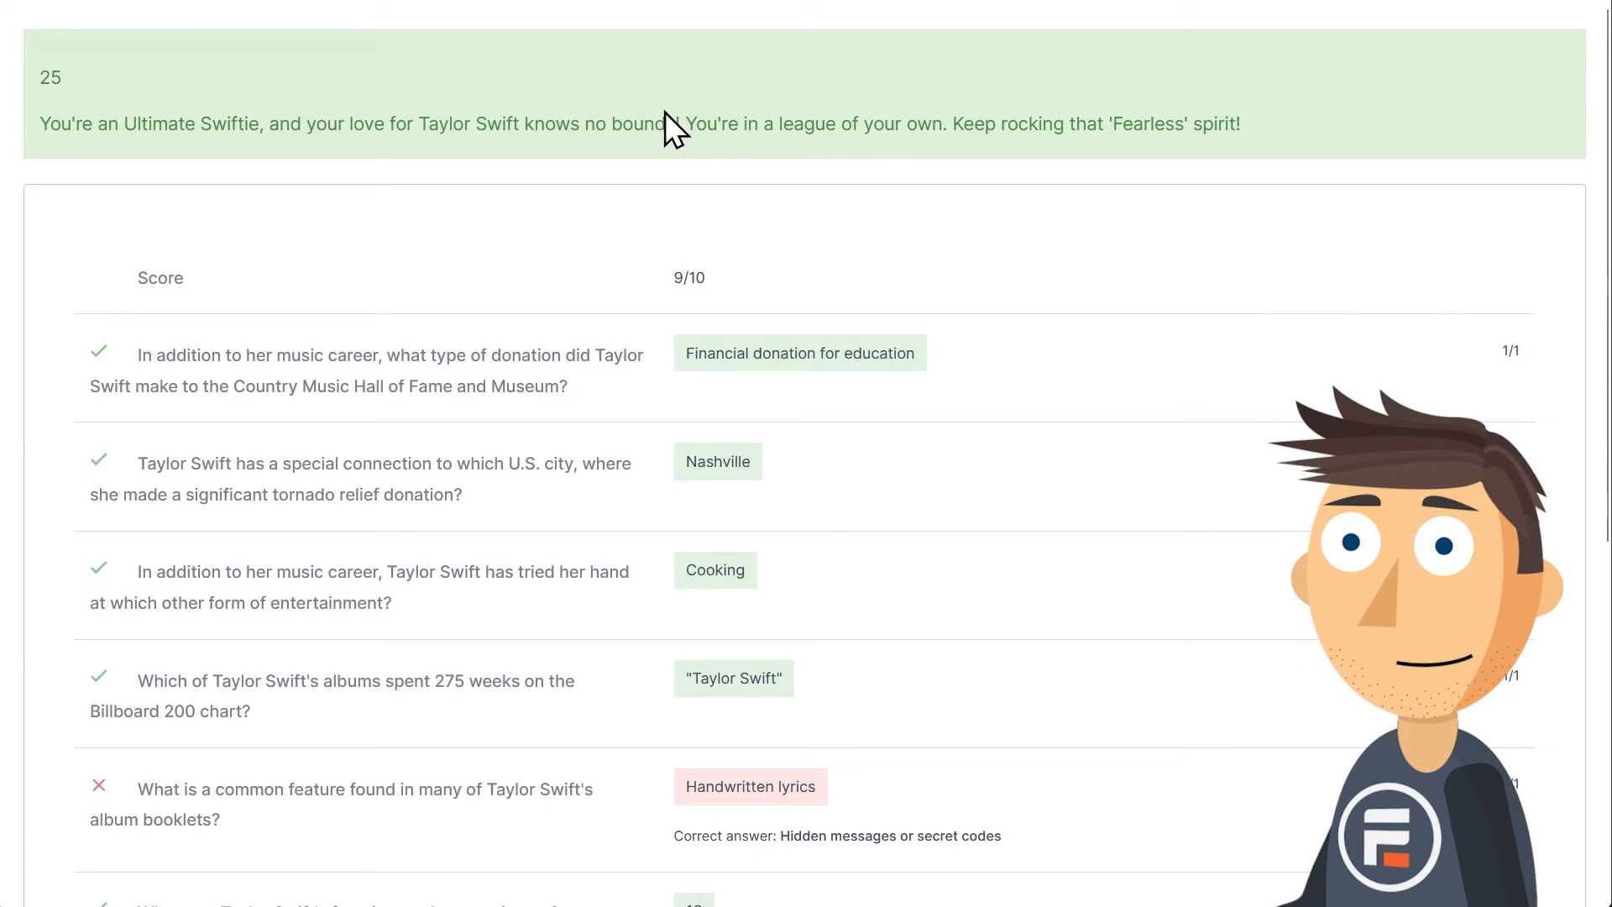